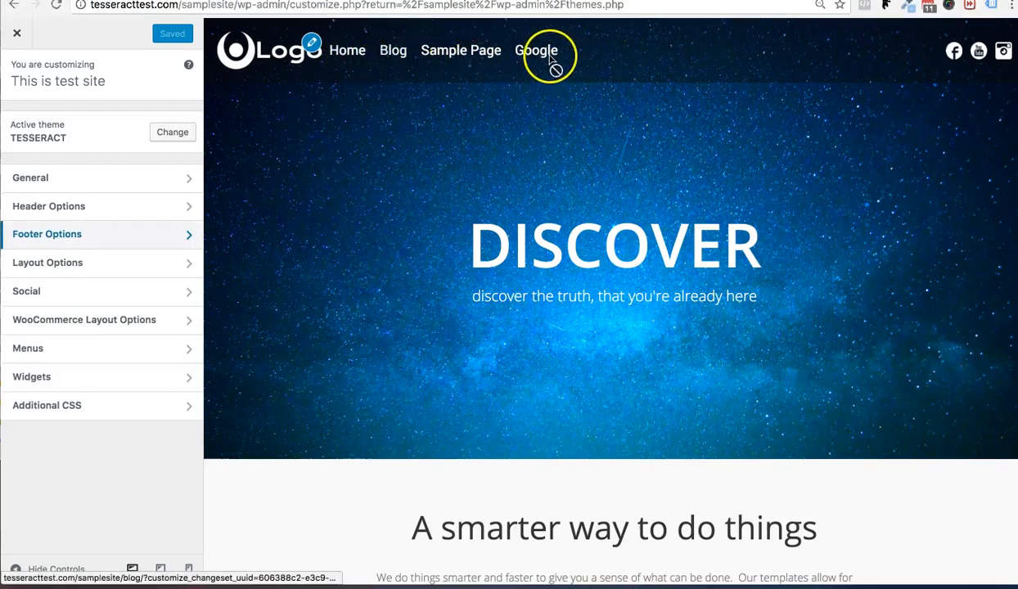
{"action": "mouse_move", "coordinate": [317, 64]}
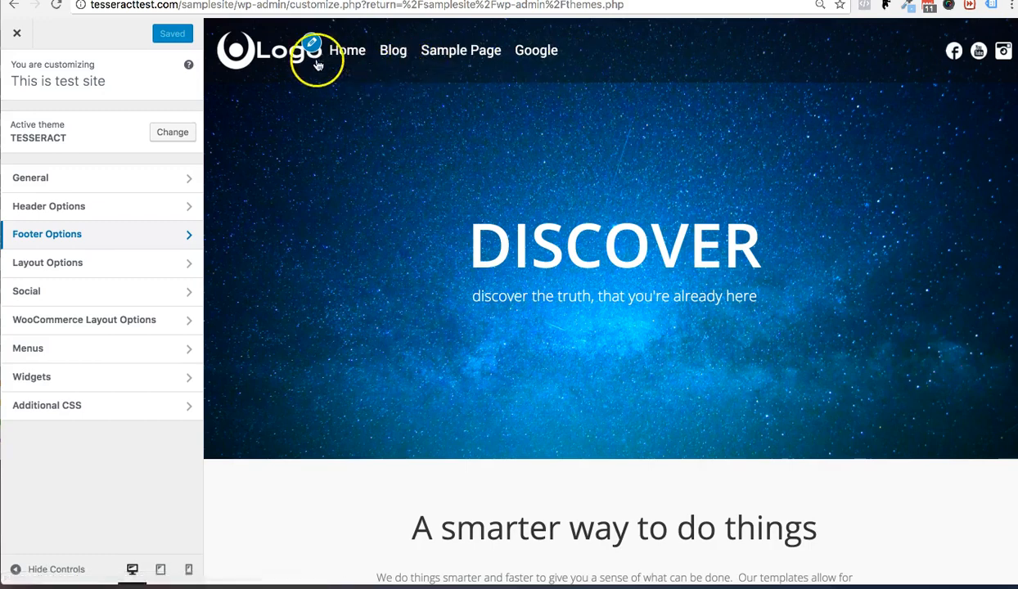
- Leave the Customizer for the WordPress 4.7.4 admin welcome page and head to Permalinks settings
{"action": "scroll", "scroll_direction": "down", "scroll_amount": 3}
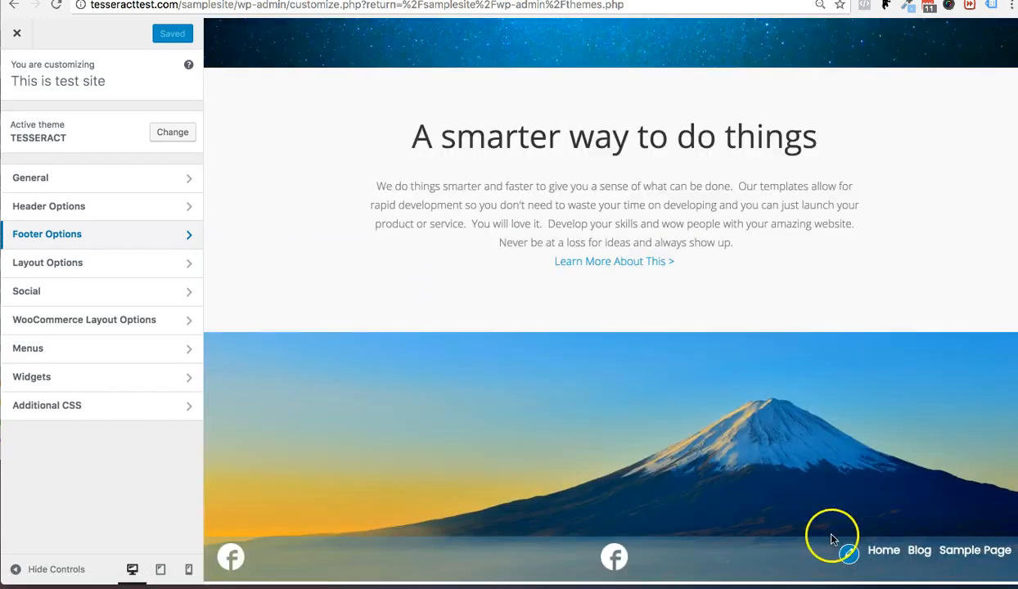
{"action": "mouse_move", "coordinate": [992, 556]}
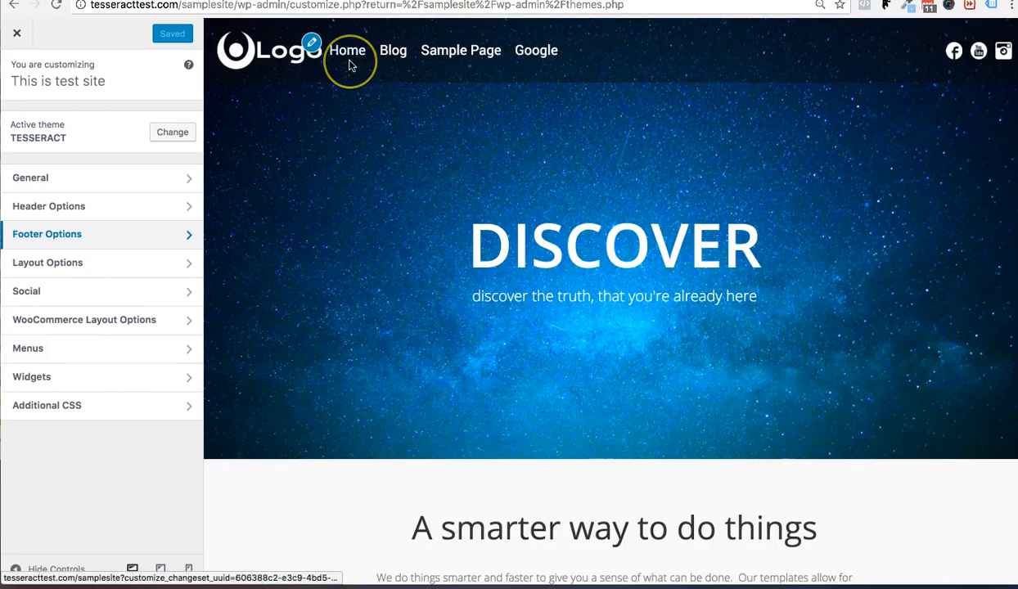
{"action": "mouse_move", "coordinate": [347, 50]}
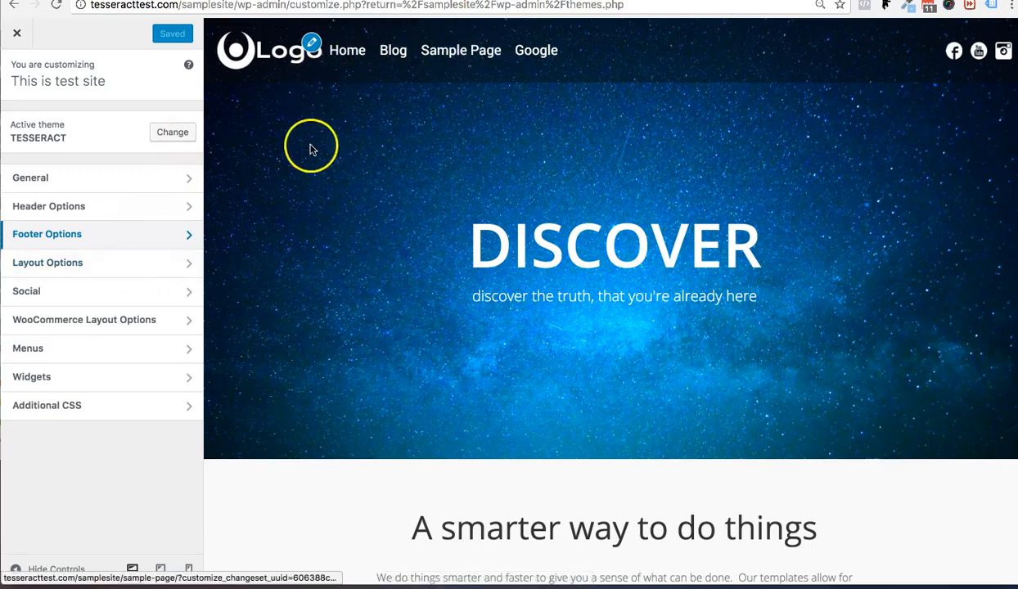
{"action": "scroll", "scroll_direction": "down", "scroll_amount": 3}
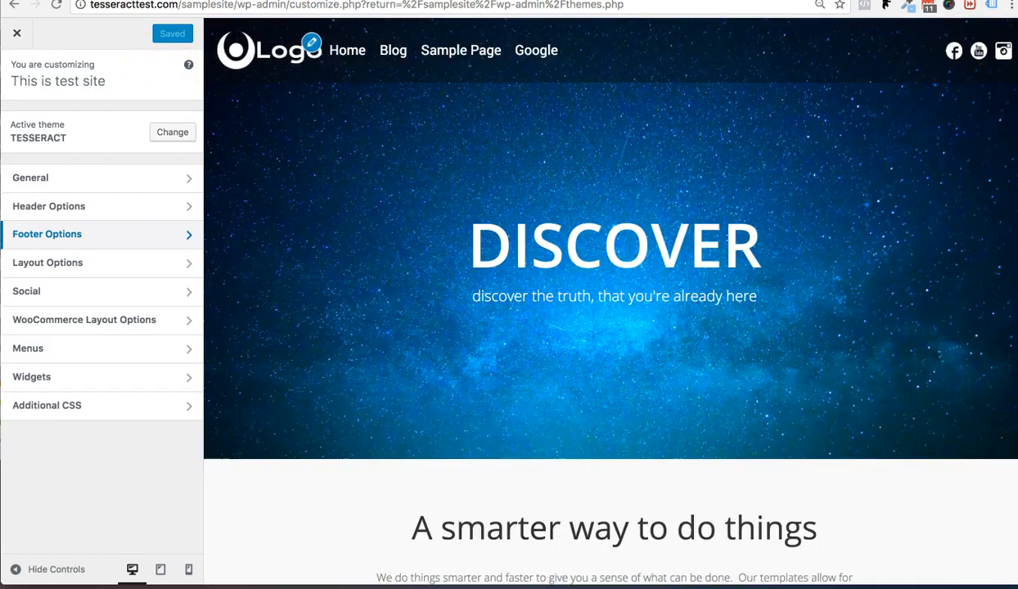
{"action": "left_click", "coordinate": [16, 33]}
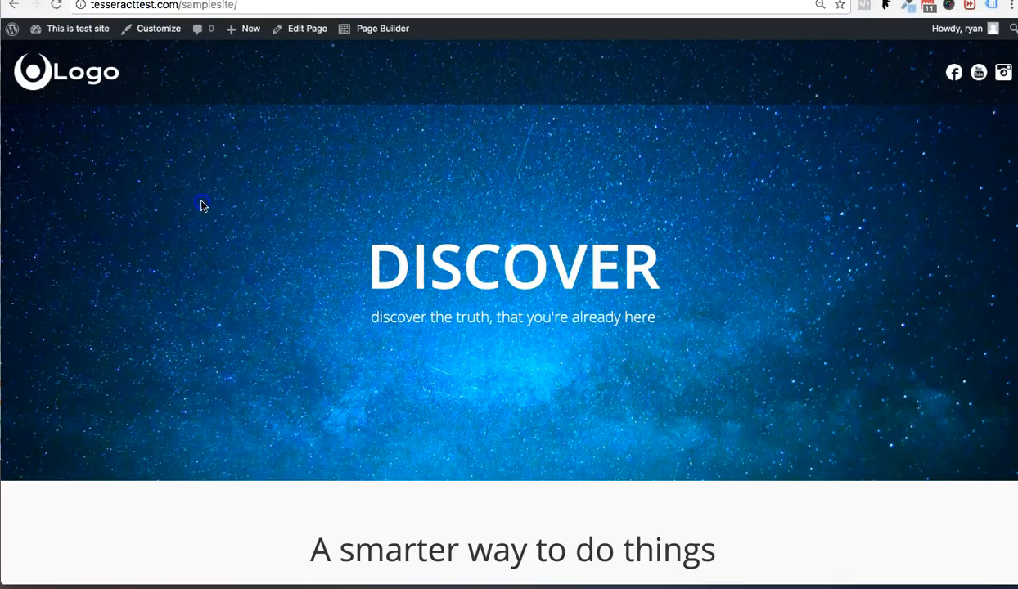
{"action": "mouse_move", "coordinate": [12, 28]}
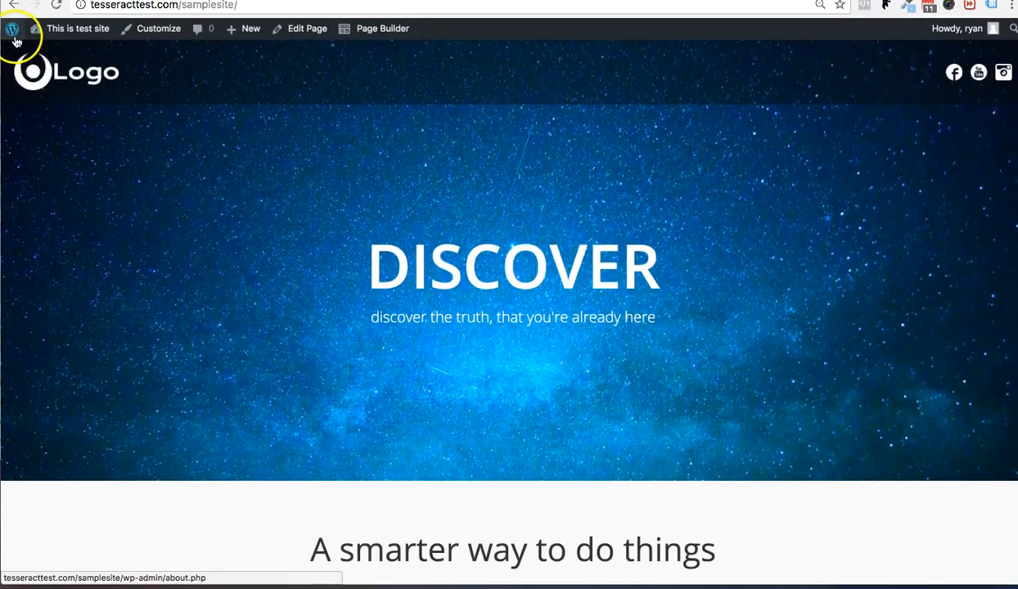
{"action": "left_click", "coordinate": [12, 29]}
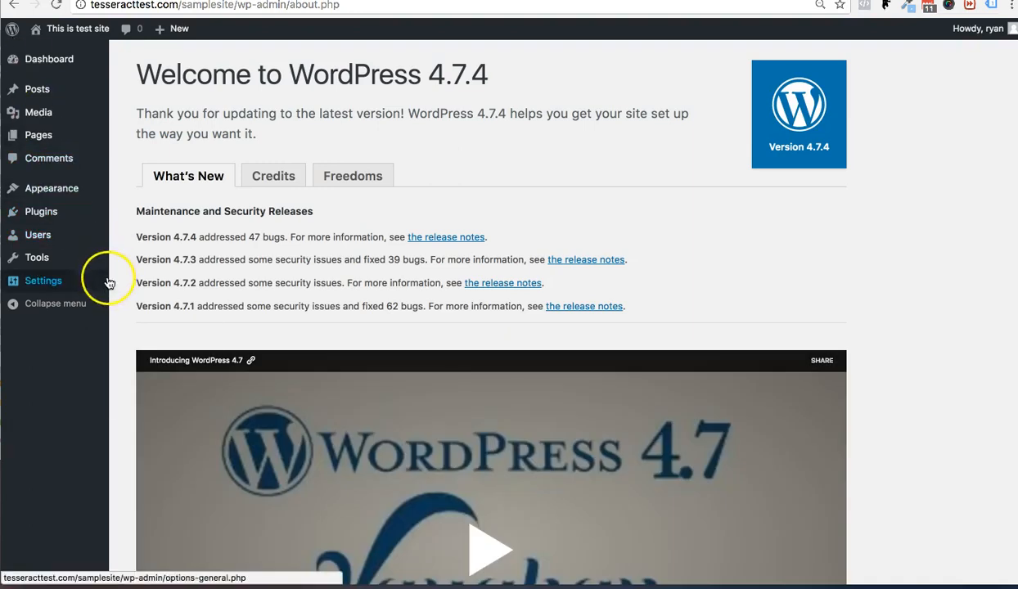
{"action": "mouse_move", "coordinate": [51, 188]}
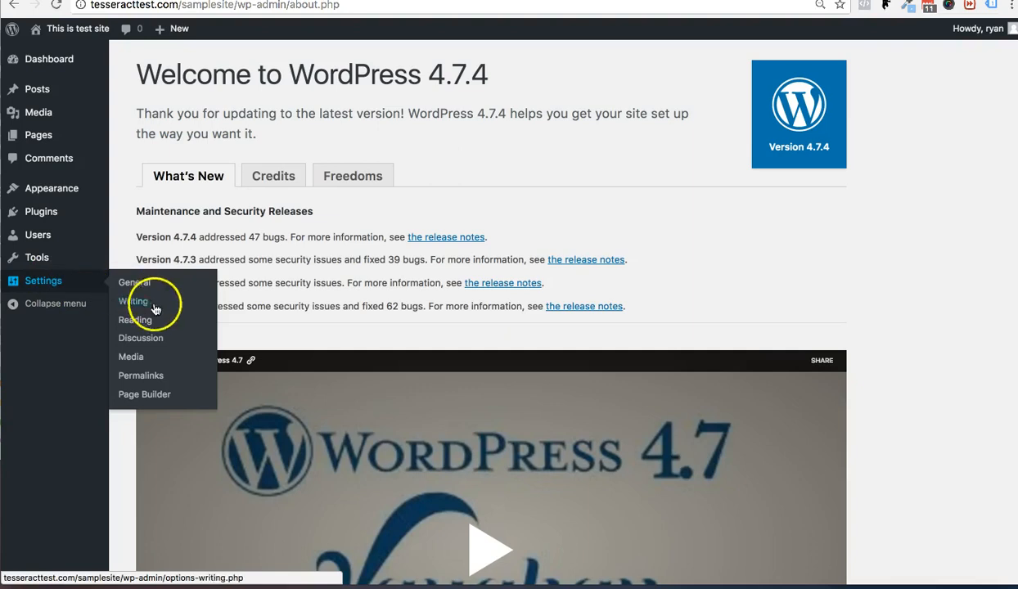
{"action": "left_click", "coordinate": [141, 375]}
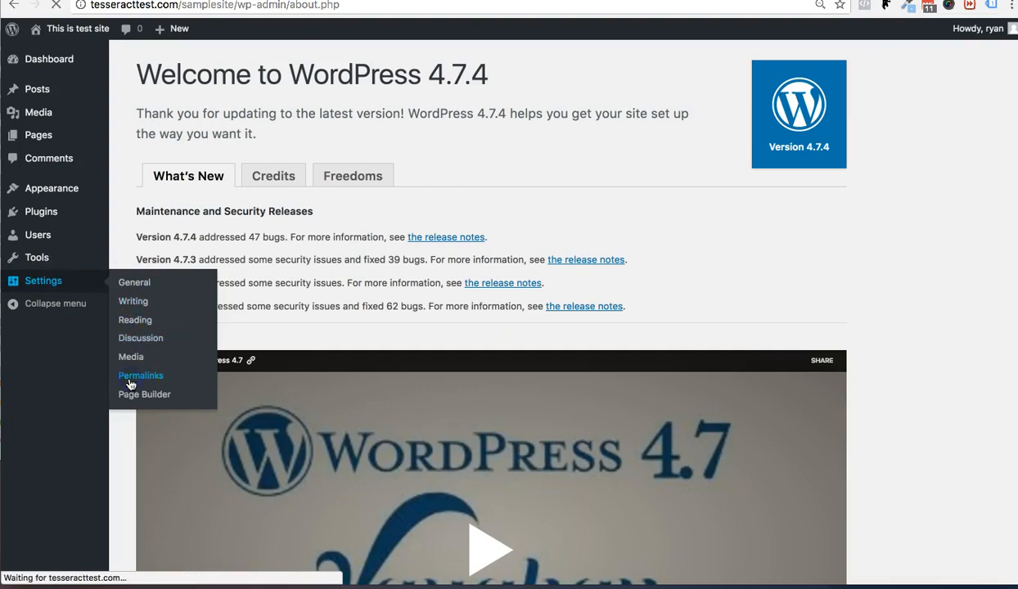
- Save the permalink structure as Post name
{"action": "left_click", "coordinate": [141, 375]}
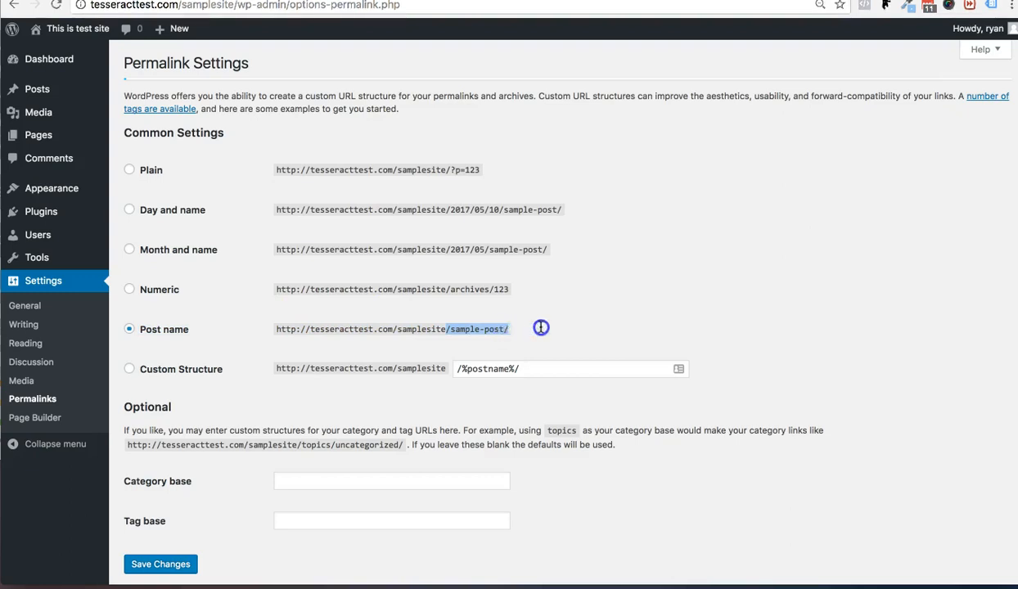
{"action": "mouse_move", "coordinate": [431, 137]}
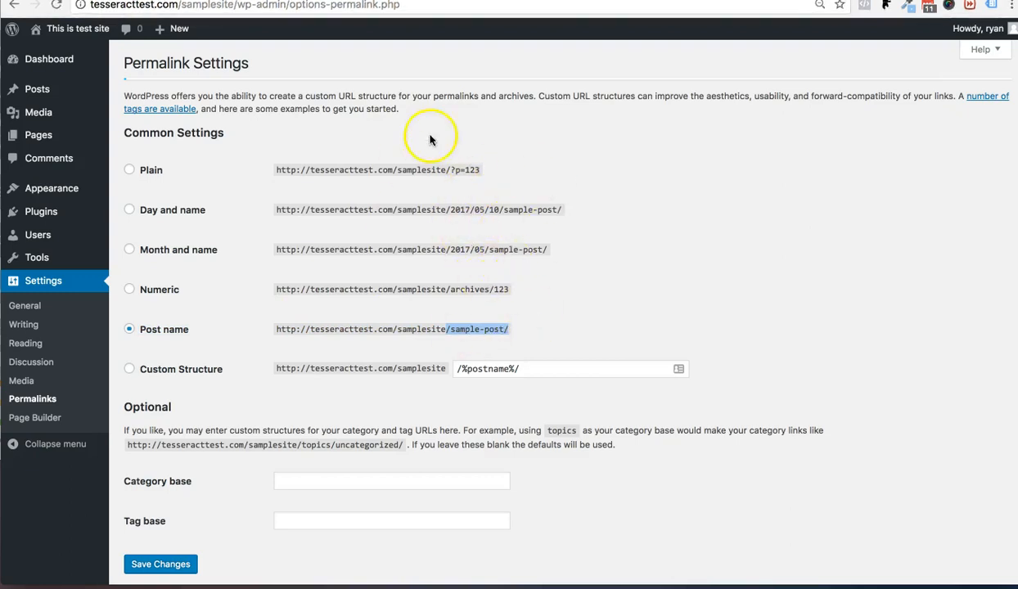
{"action": "mouse_move", "coordinate": [156, 215]}
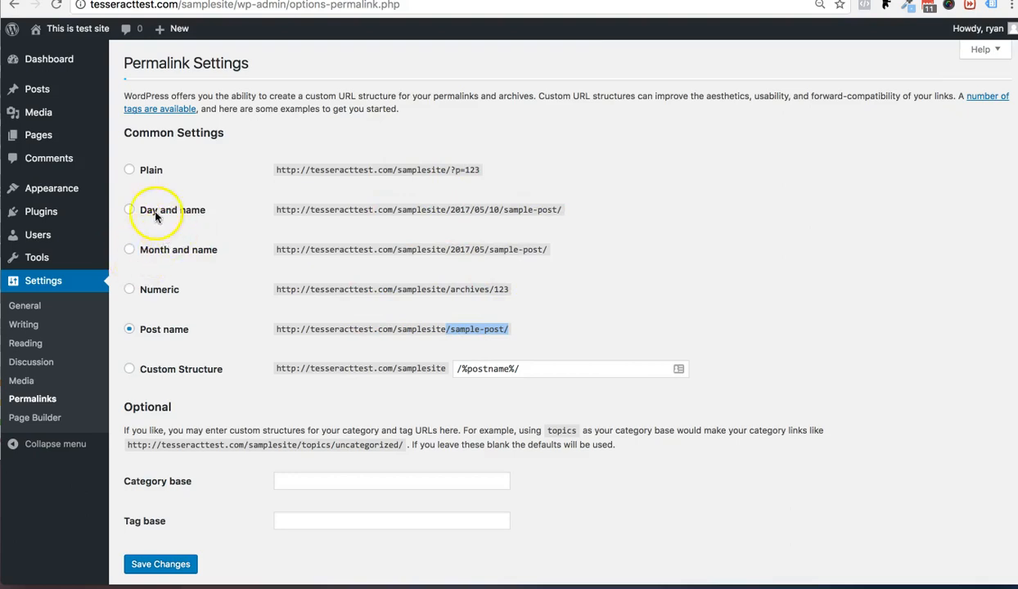
{"action": "scroll", "scroll_direction": "down", "scroll_amount": 3}
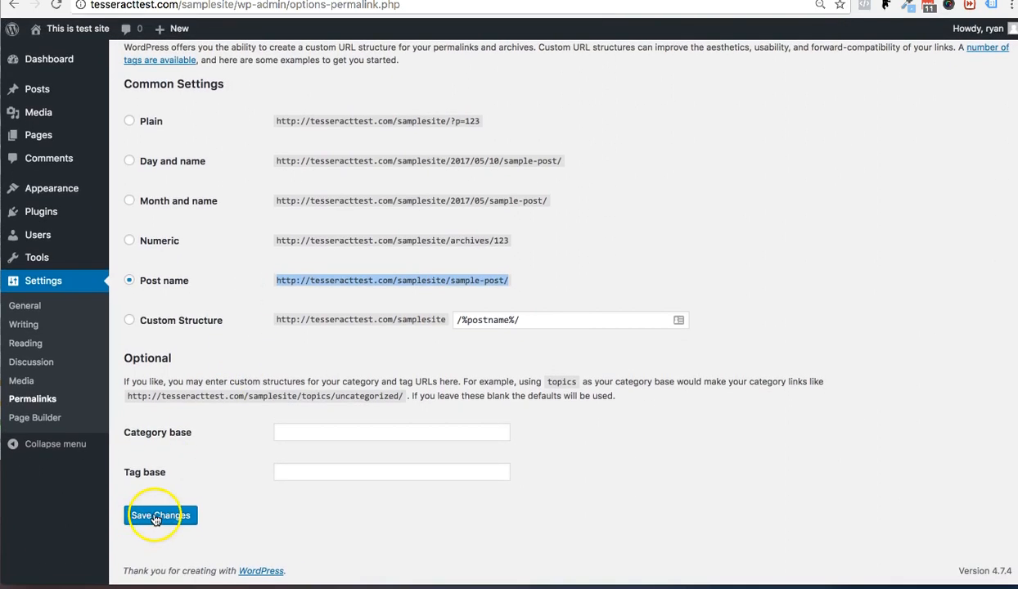
{"action": "left_click", "coordinate": [160, 514]}
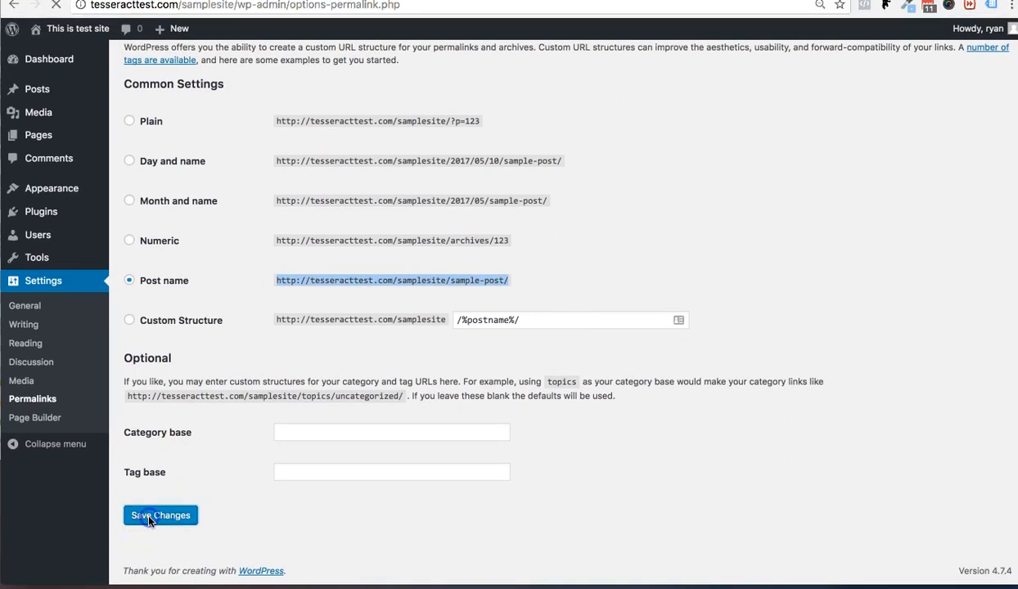
{"action": "left_click", "coordinate": [160, 515]}
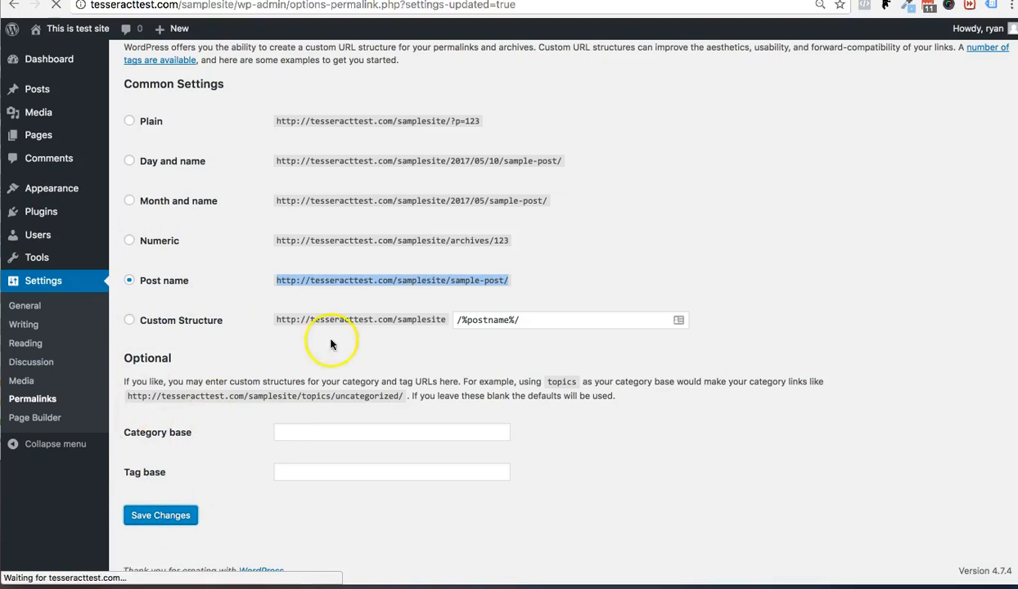
{"action": "left_click", "coordinate": [161, 515]}
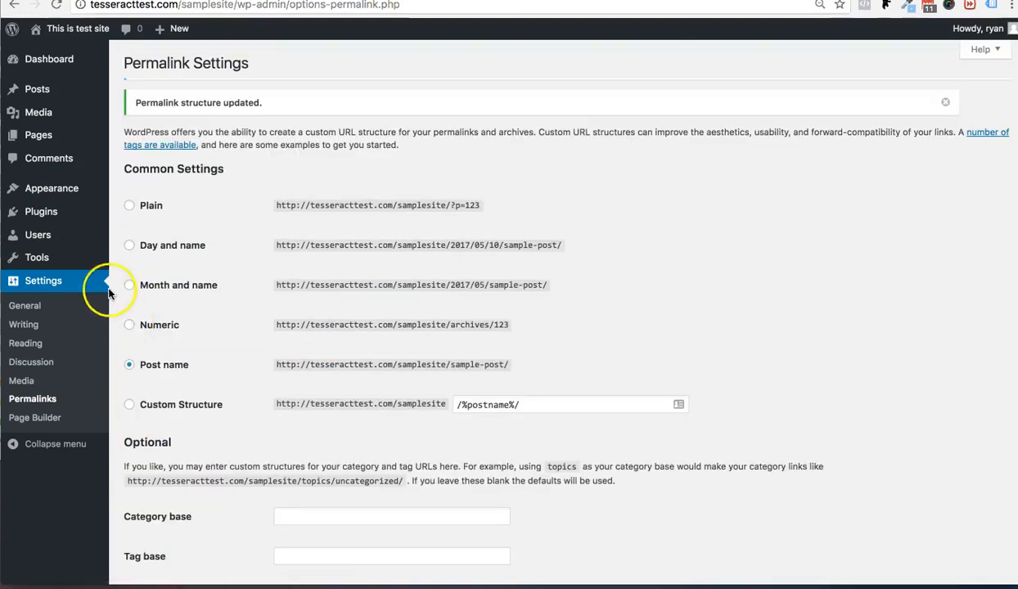
{"action": "mouse_move", "coordinate": [52, 189]}
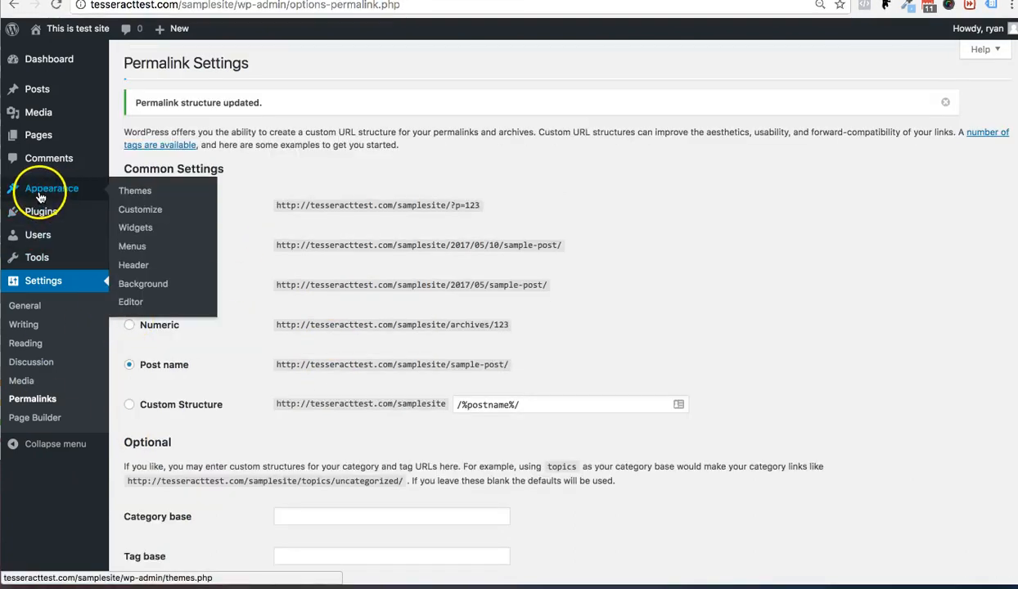
{"action": "mouse_move", "coordinate": [139, 210]}
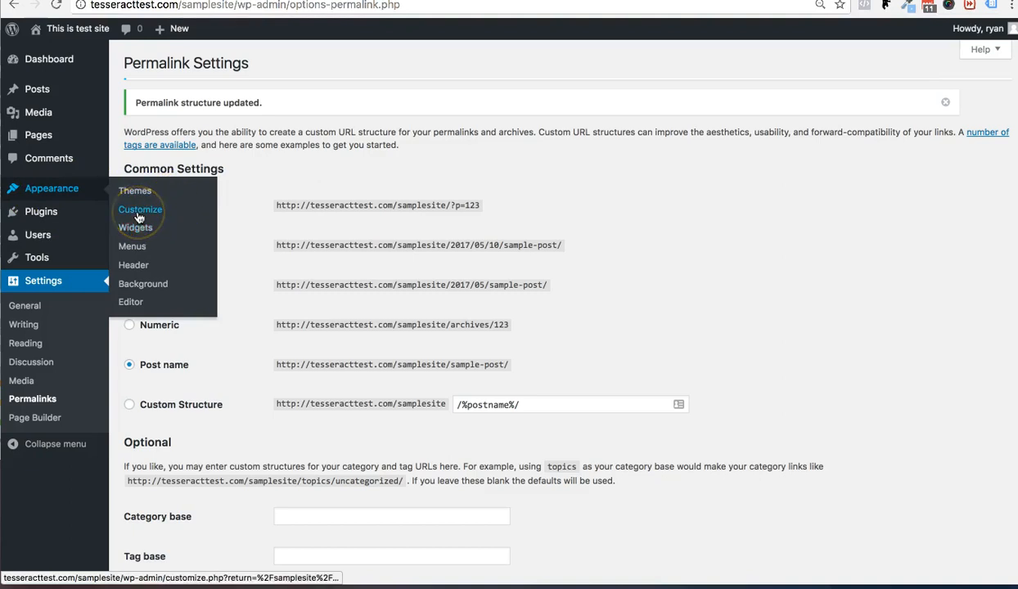
- Reopen the Customizer through Appearance > Customize and go to its Menus panel
{"action": "left_click", "coordinate": [139, 209]}
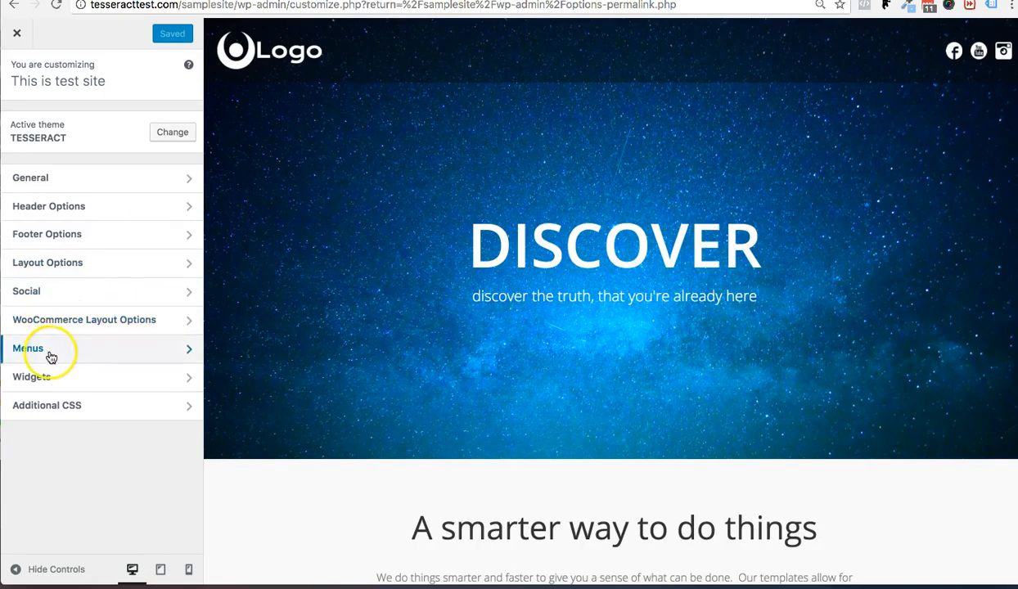
{"action": "mouse_move", "coordinate": [90, 355]}
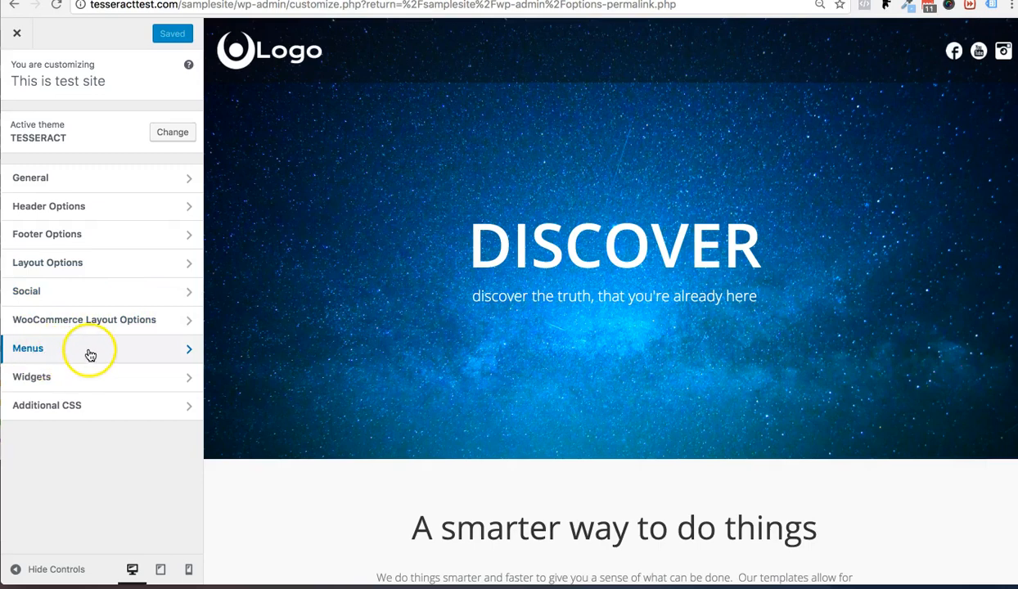
{"action": "left_click", "coordinate": [90, 348]}
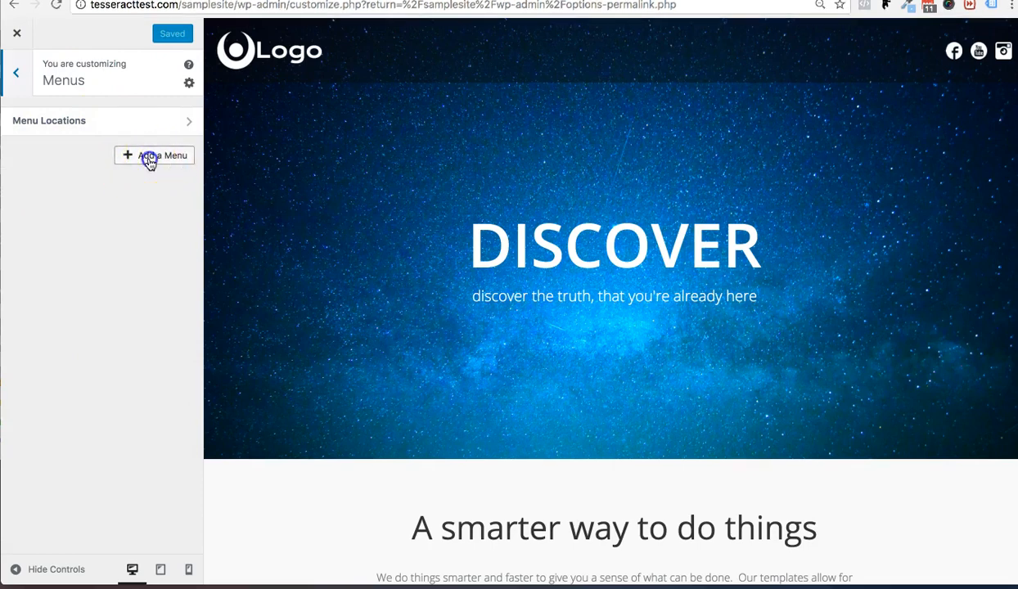
- Add a new menu and create it with the name 'header'
{"action": "left_click", "coordinate": [155, 156]}
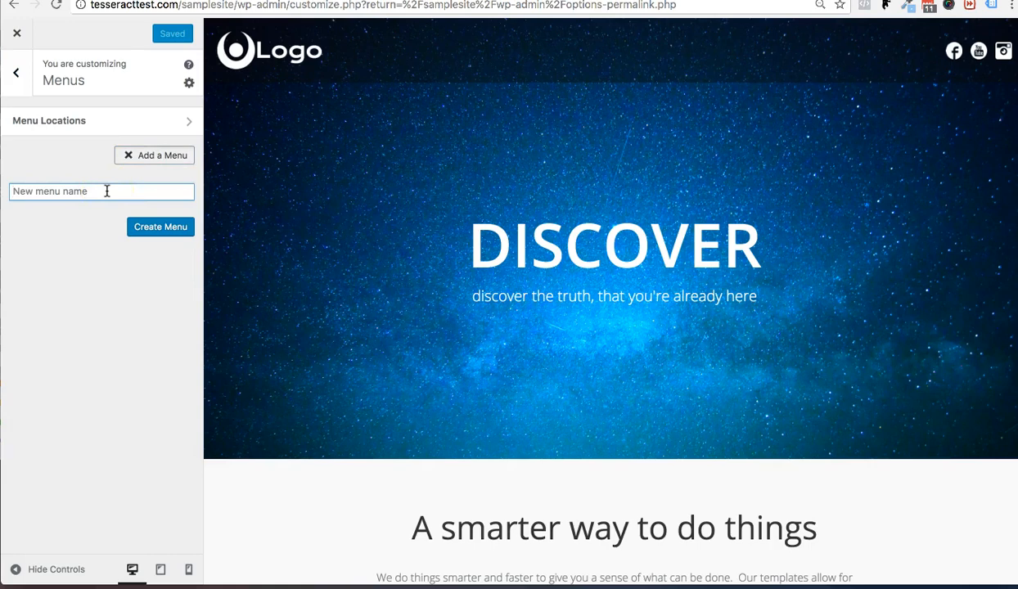
{"action": "type", "text": "header"}
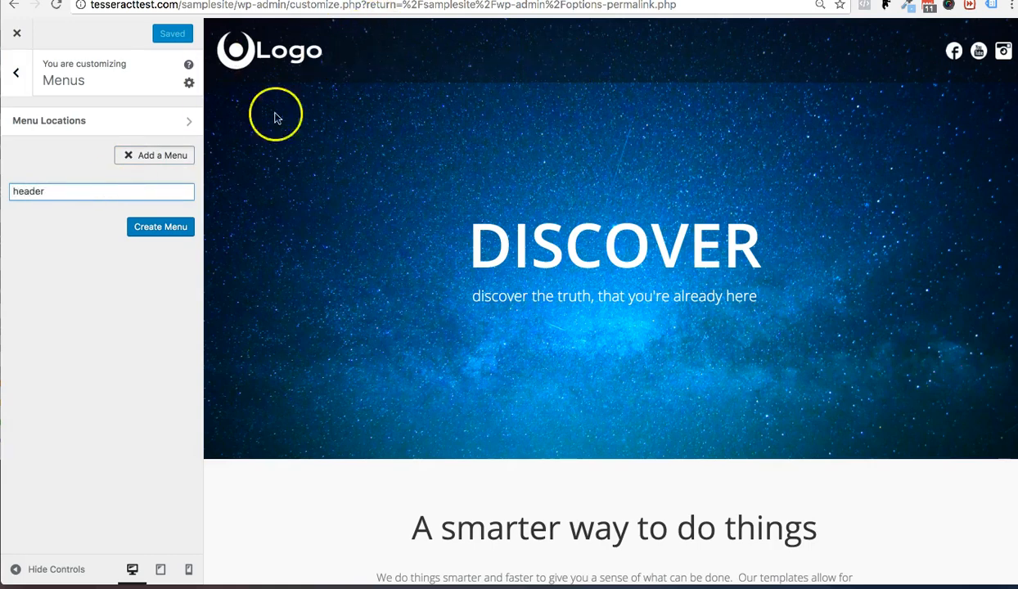
{"action": "left_click", "coordinate": [160, 227]}
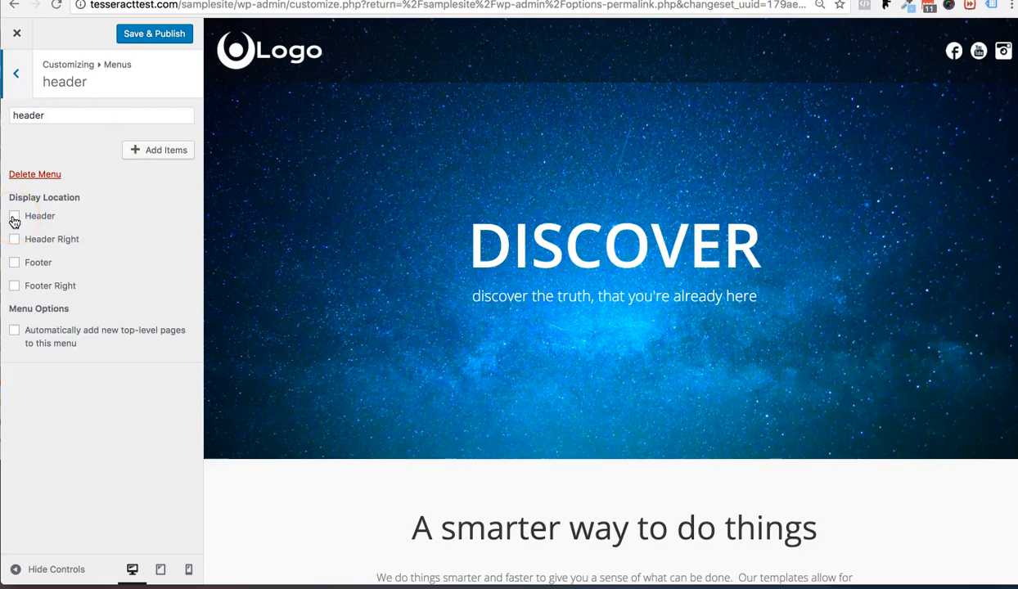
- Tick the Header display location checkbox for the 'header' menu
{"action": "left_click", "coordinate": [14, 216]}
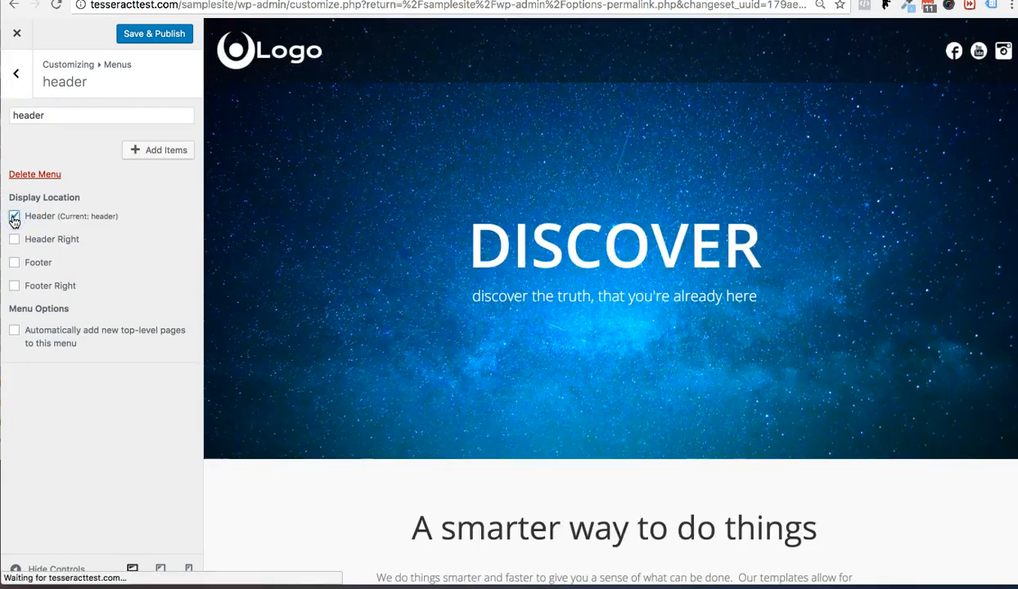
{"action": "left_click", "coordinate": [14, 216]}
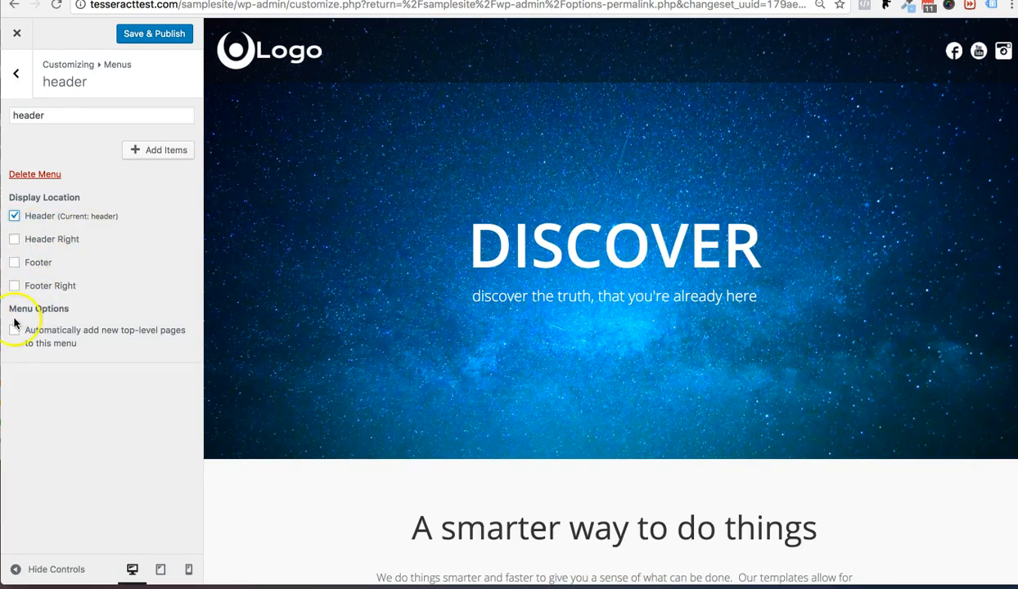
{"action": "mouse_move", "coordinate": [379, 51]}
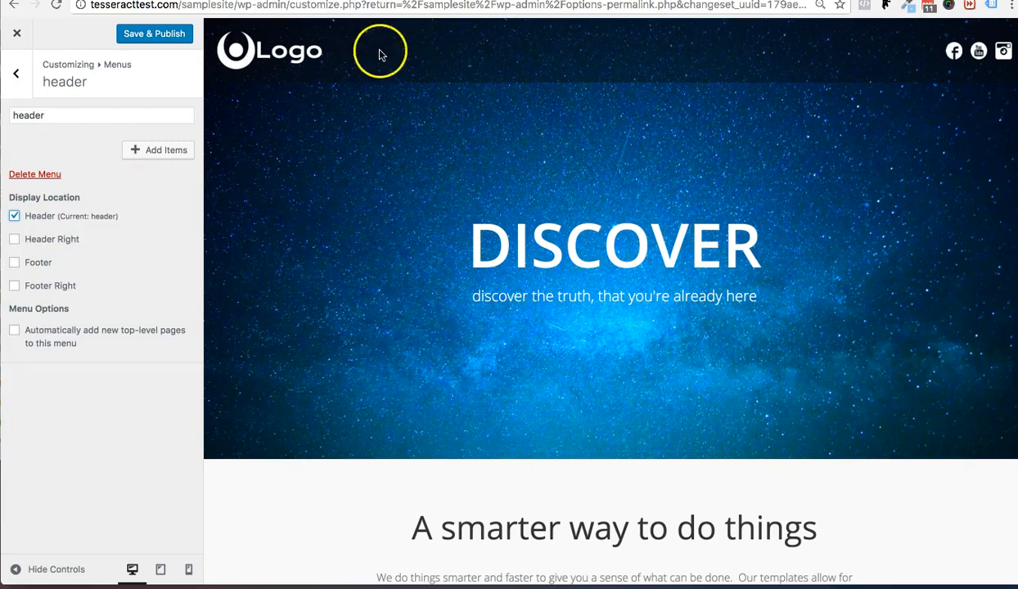
{"action": "mouse_move", "coordinate": [92, 207]}
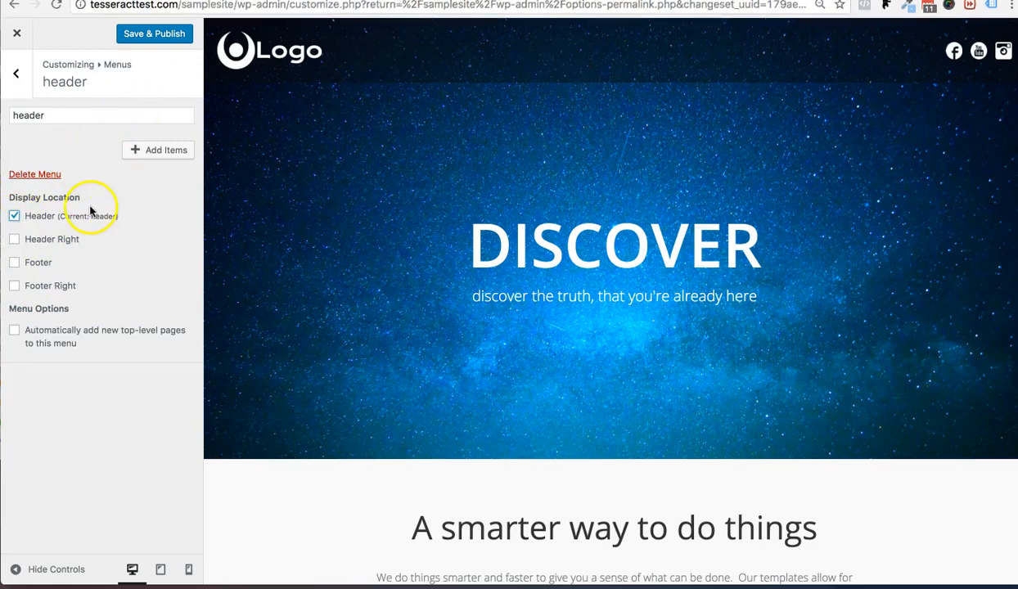
{"action": "mouse_move", "coordinate": [158, 150]}
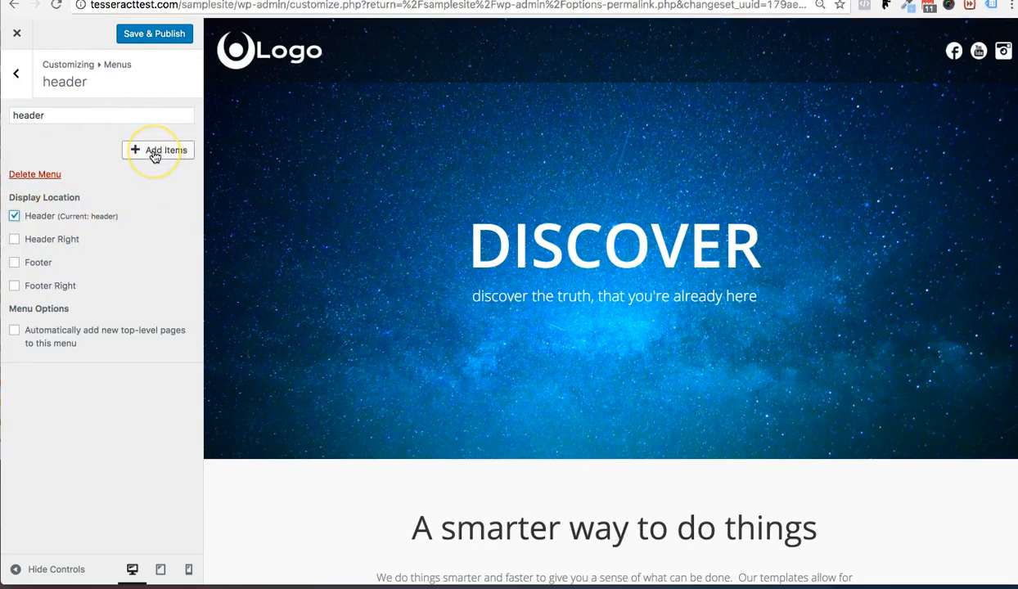
{"action": "left_click", "coordinate": [157, 149]}
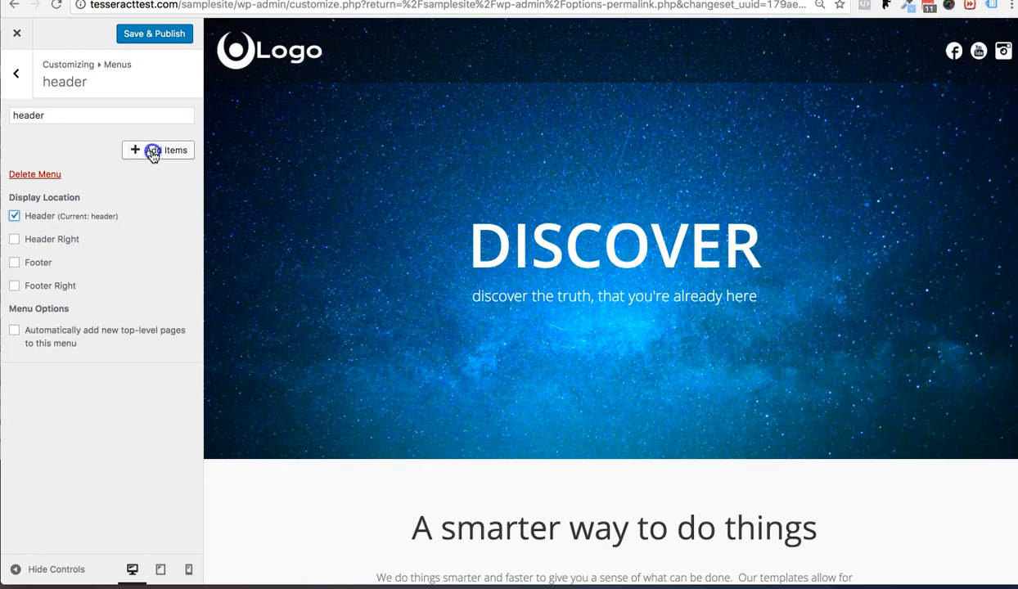
- Add Home, Blog, Sample Page and a 'Google' custom link to google.com
{"action": "left_click", "coordinate": [157, 150]}
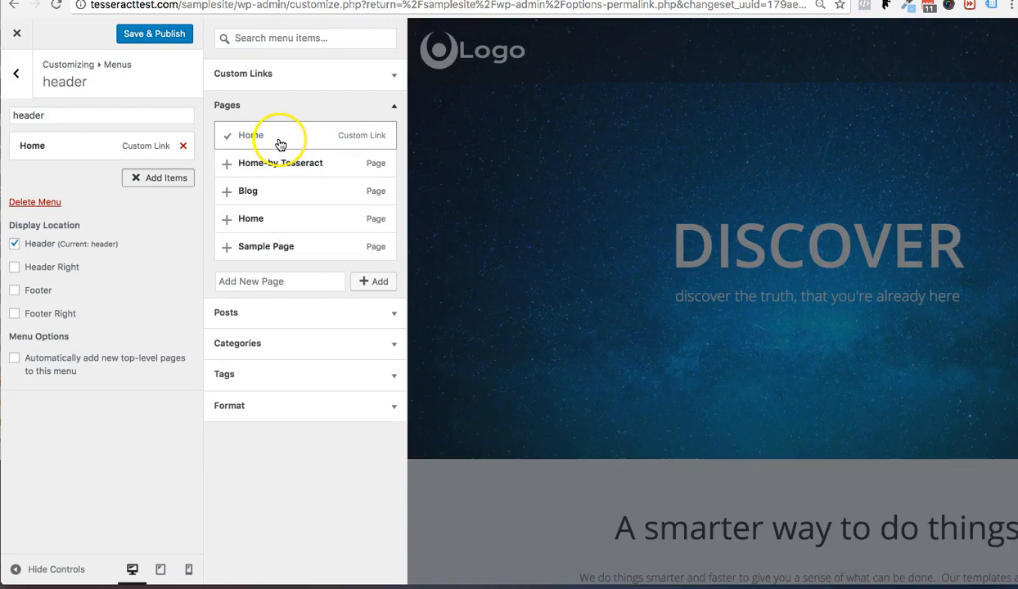
{"action": "left_click", "coordinate": [247, 190]}
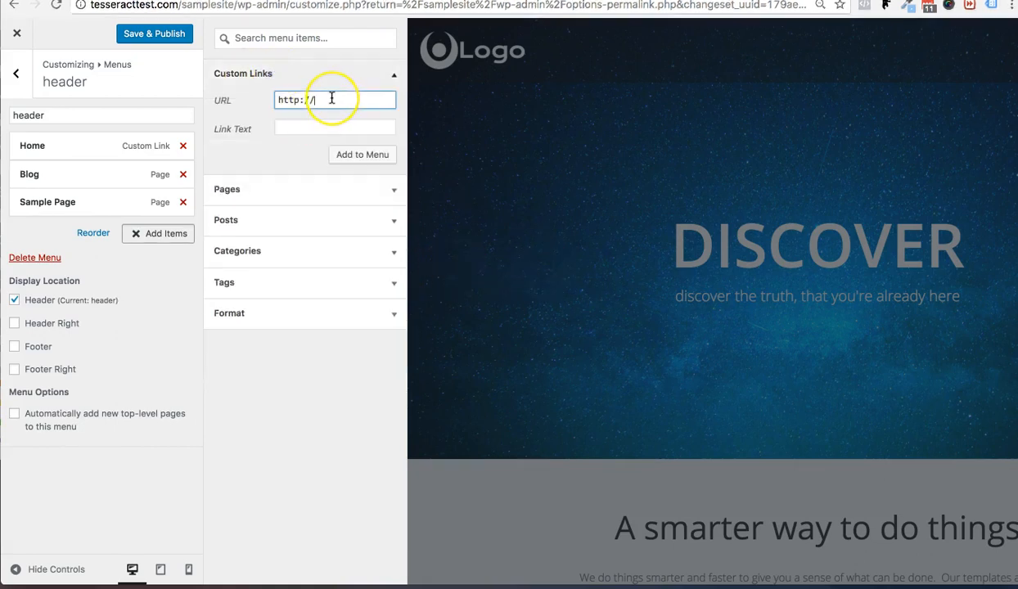
{"action": "type", "text": "google.com"}
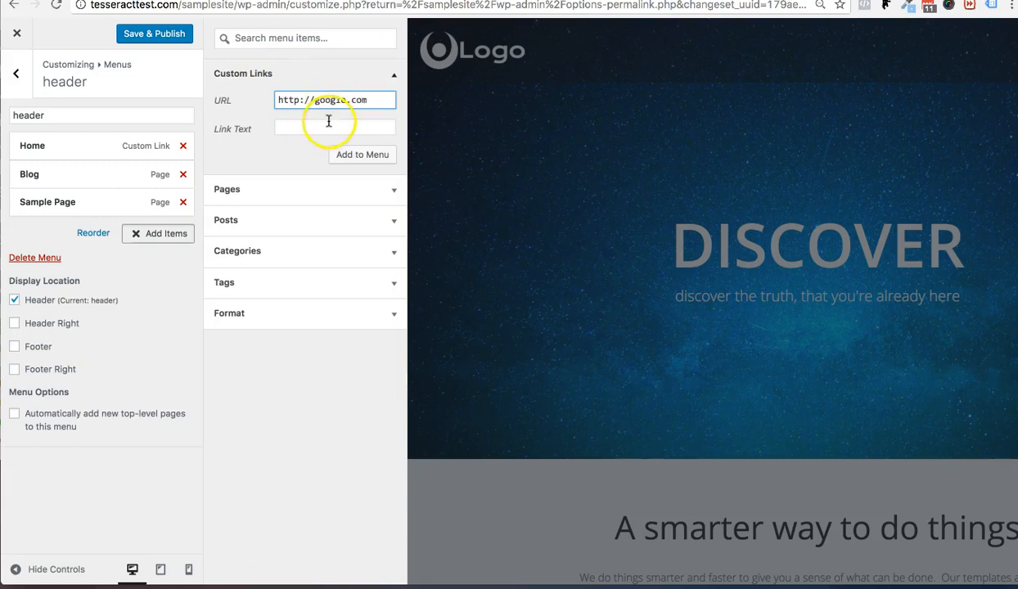
{"action": "left_click", "coordinate": [335, 127]}
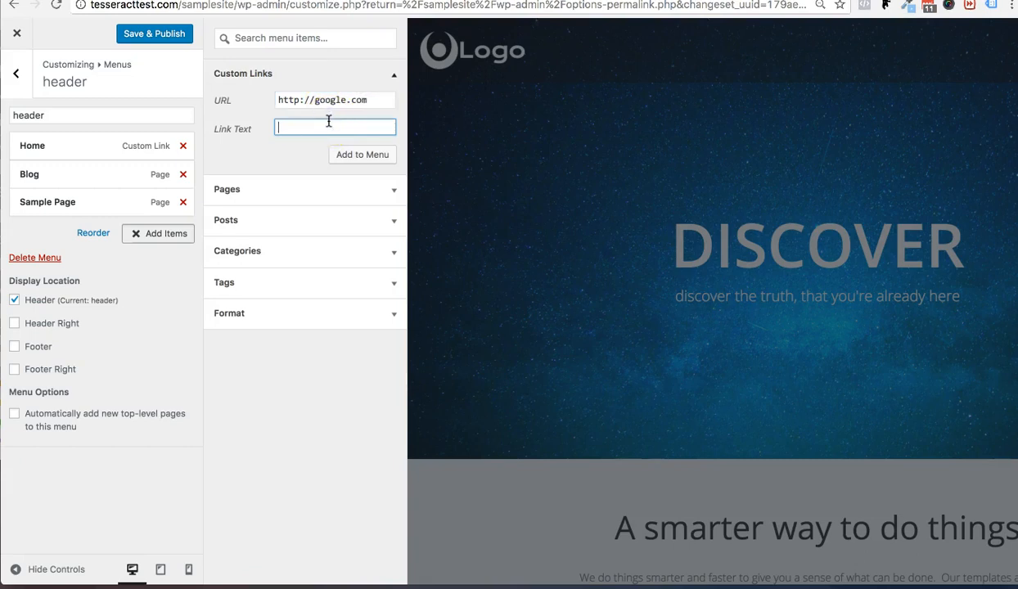
{"action": "type", "text": "Google"}
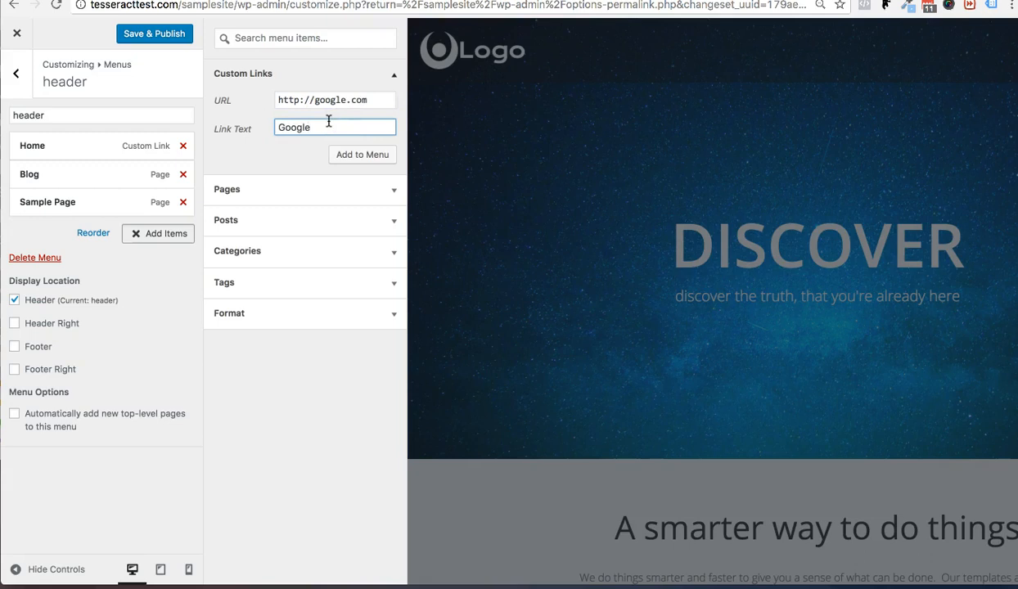
{"action": "left_click", "coordinate": [361, 154]}
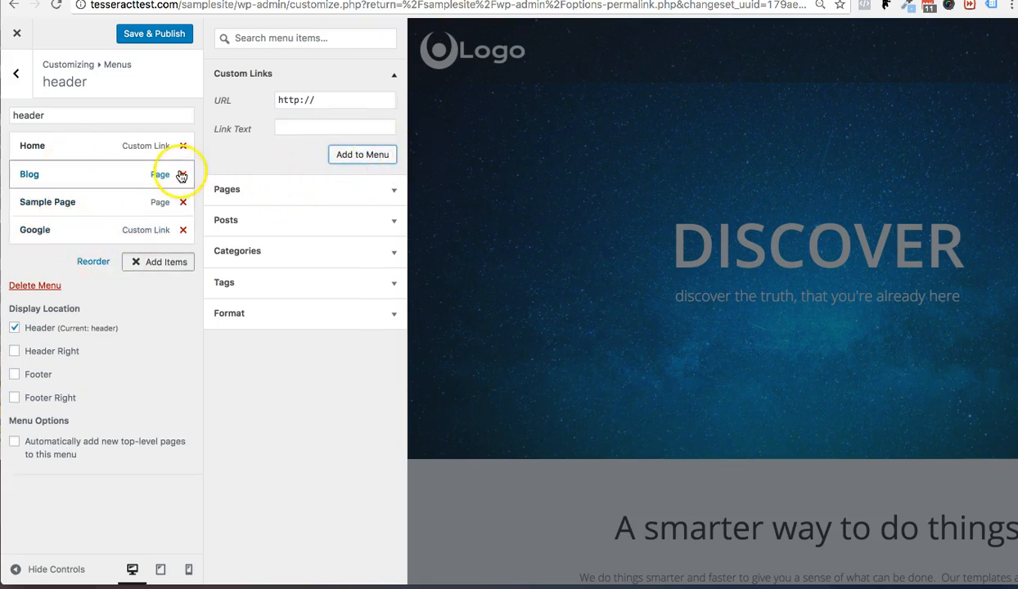
{"action": "mouse_move", "coordinate": [81, 170]}
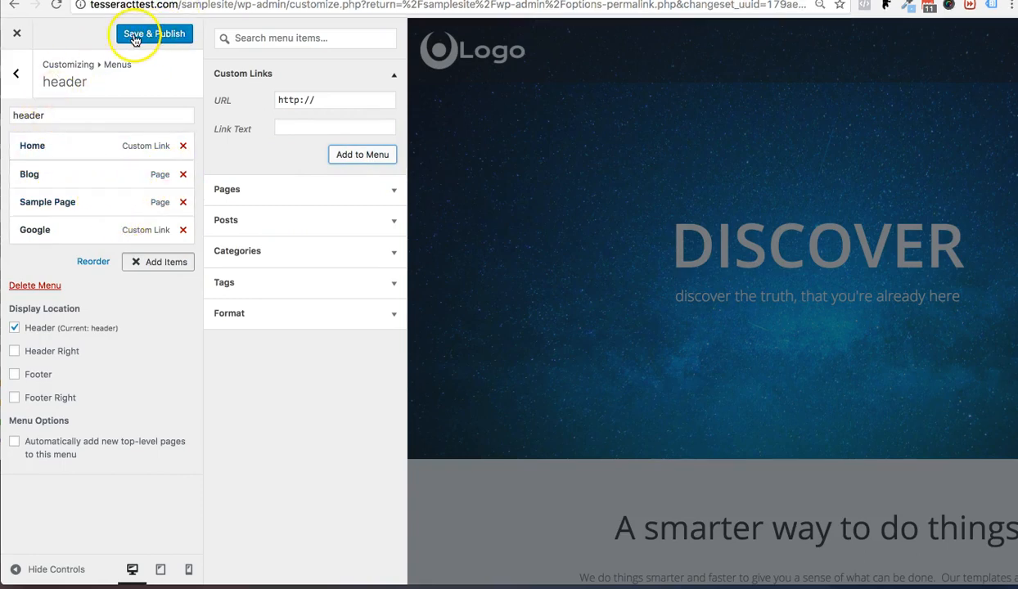
- Publish the menu changes and reselect 'header' for the Header menu location
{"action": "left_click", "coordinate": [154, 34]}
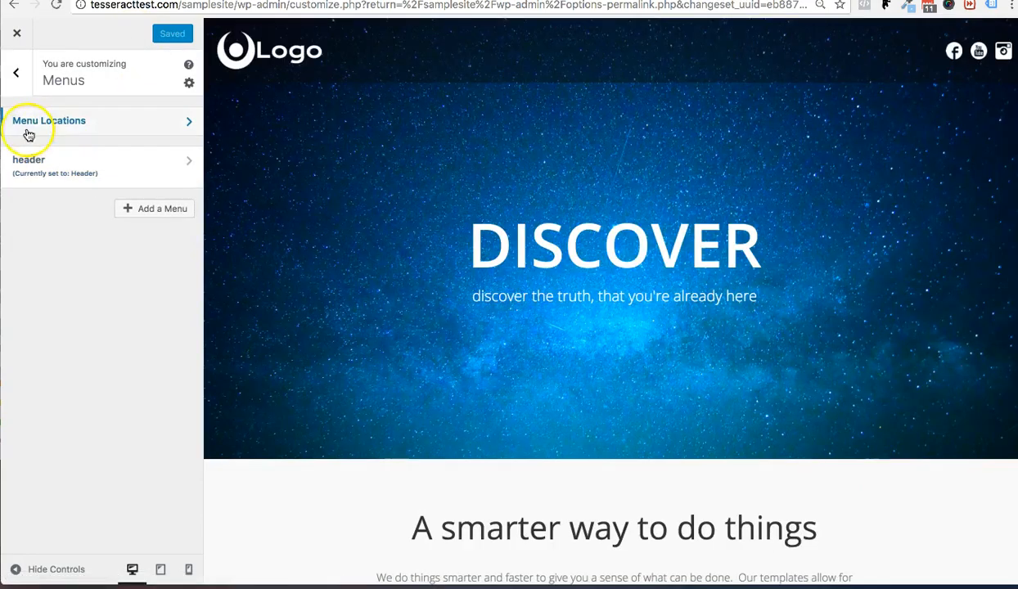
{"action": "left_click", "coordinate": [49, 121]}
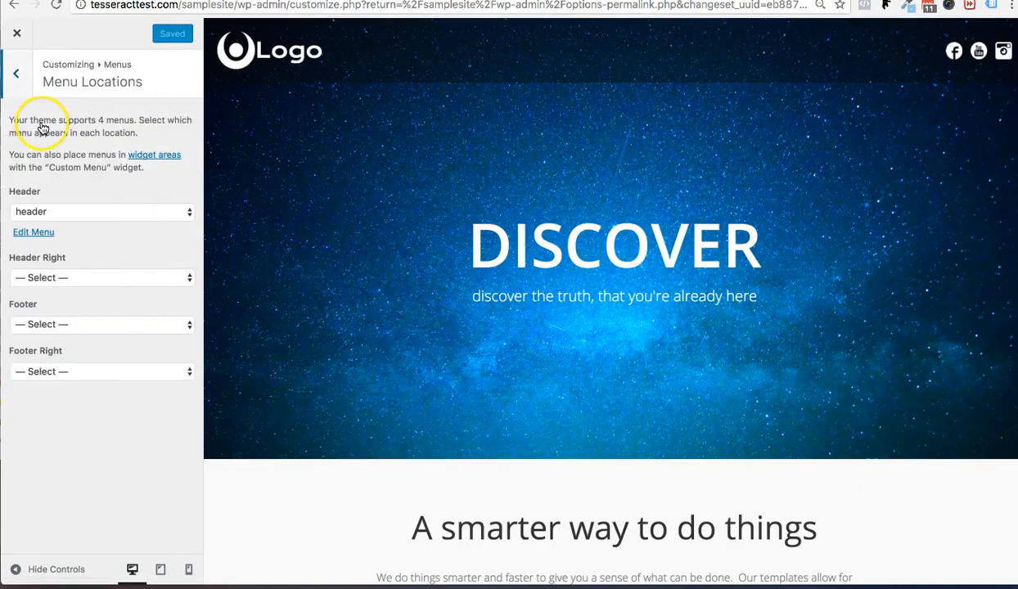
{"action": "left_click", "coordinate": [102, 211]}
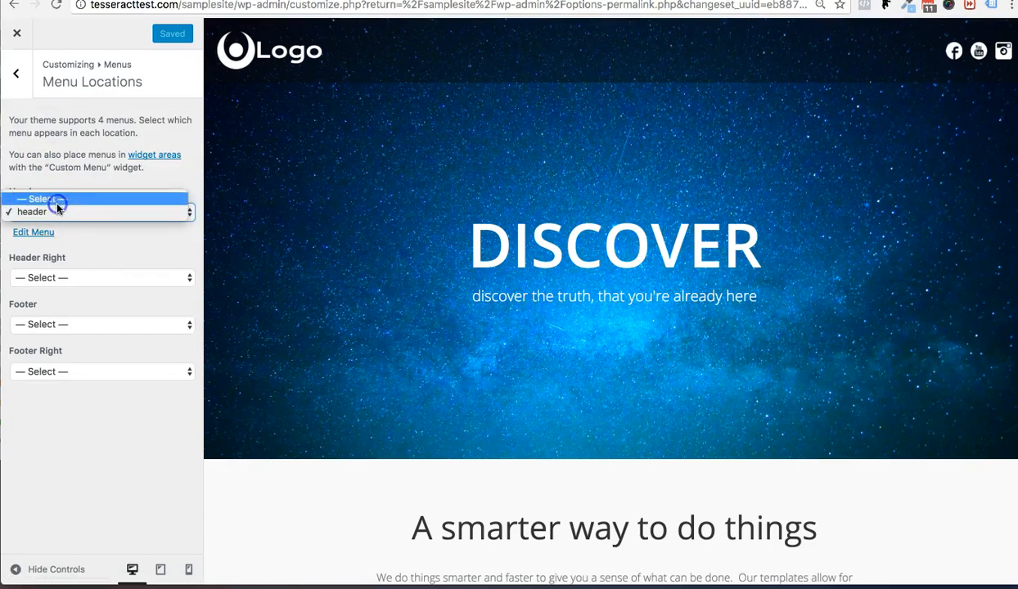
{"action": "left_click", "coordinate": [46, 199]}
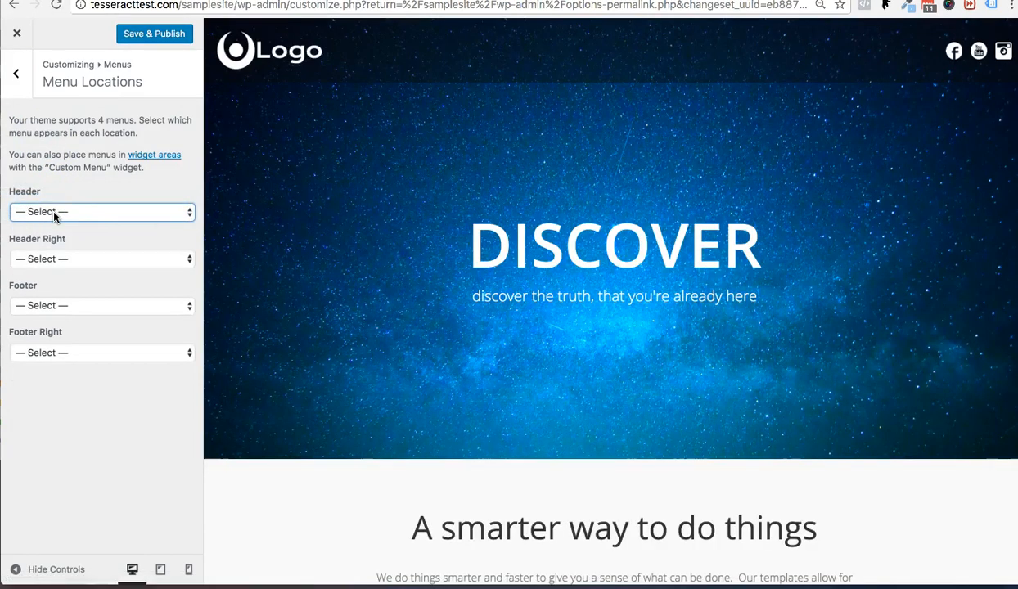
{"action": "left_click", "coordinate": [101, 211]}
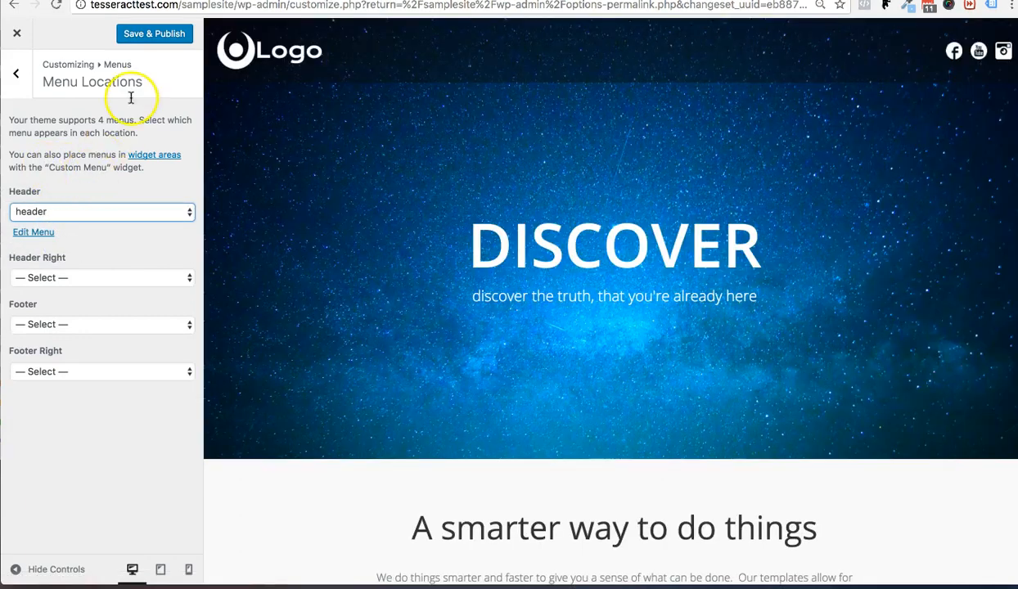
- Publish the location setting and return to the main Customizer panel
{"action": "left_click", "coordinate": [153, 33]}
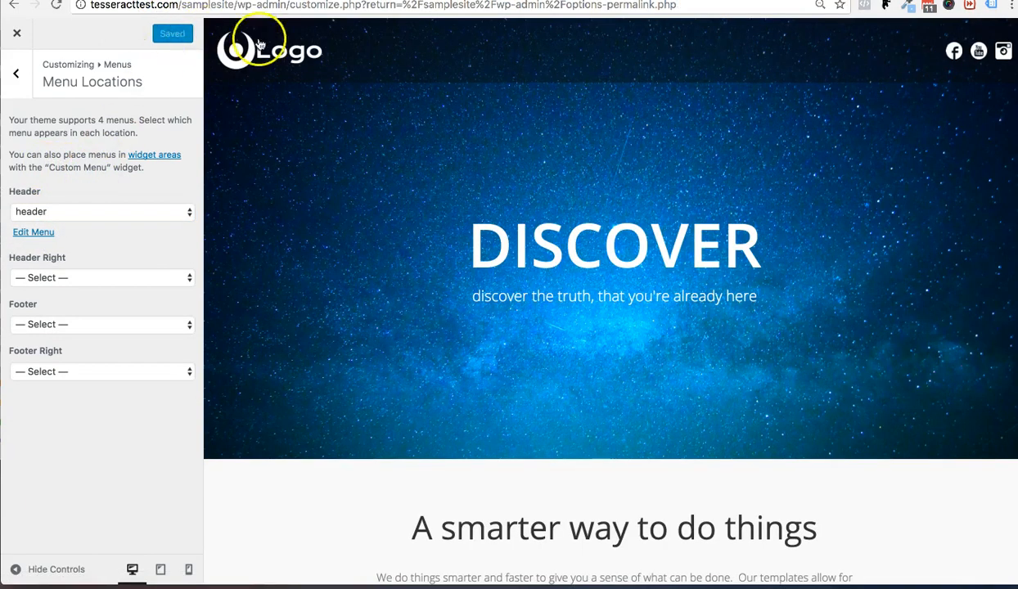
{"action": "mouse_move", "coordinate": [470, 74]}
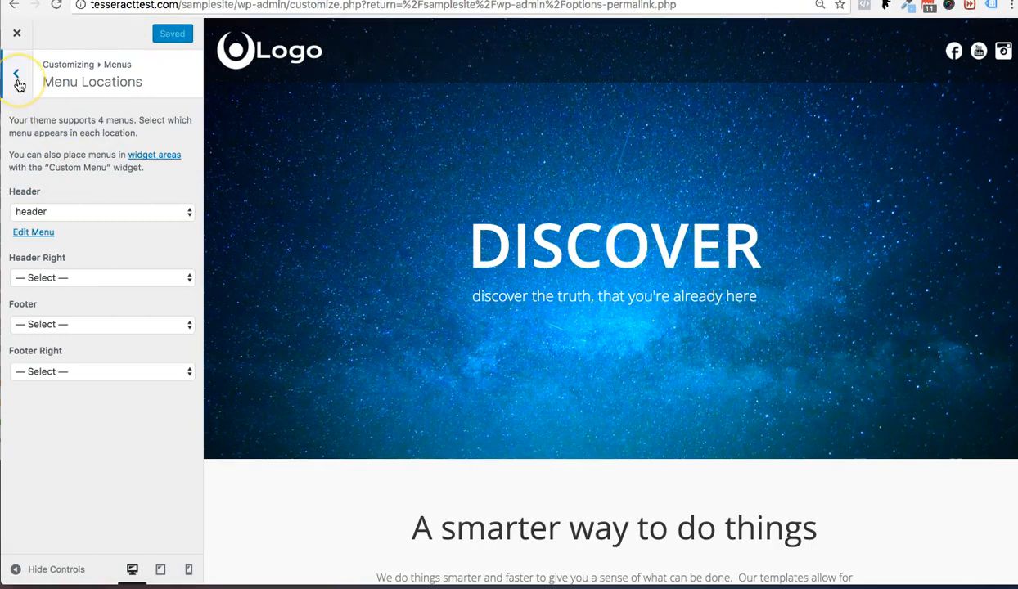
{"action": "left_click", "coordinate": [17, 73]}
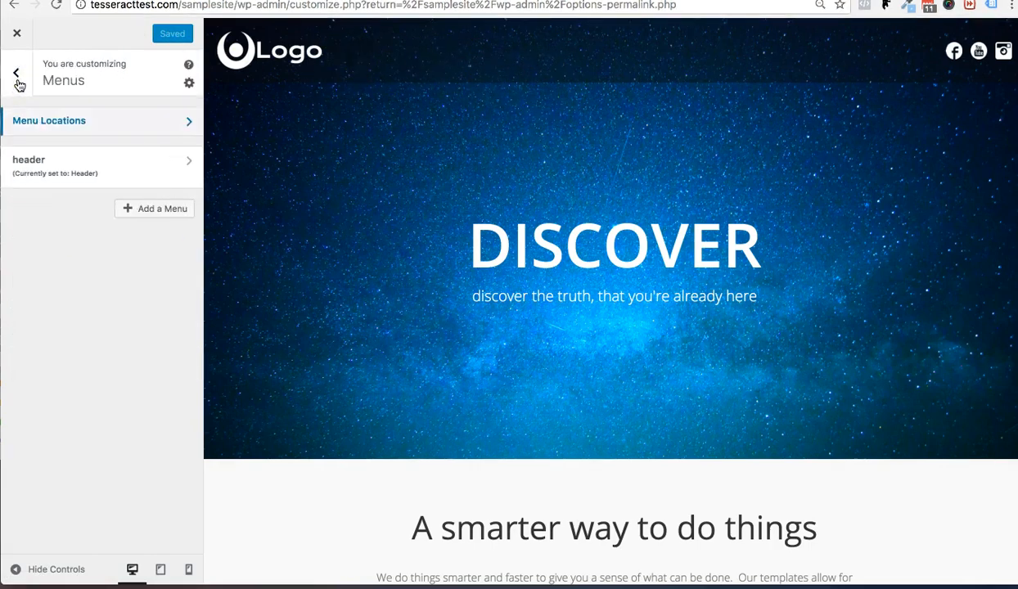
{"action": "left_click", "coordinate": [16, 73]}
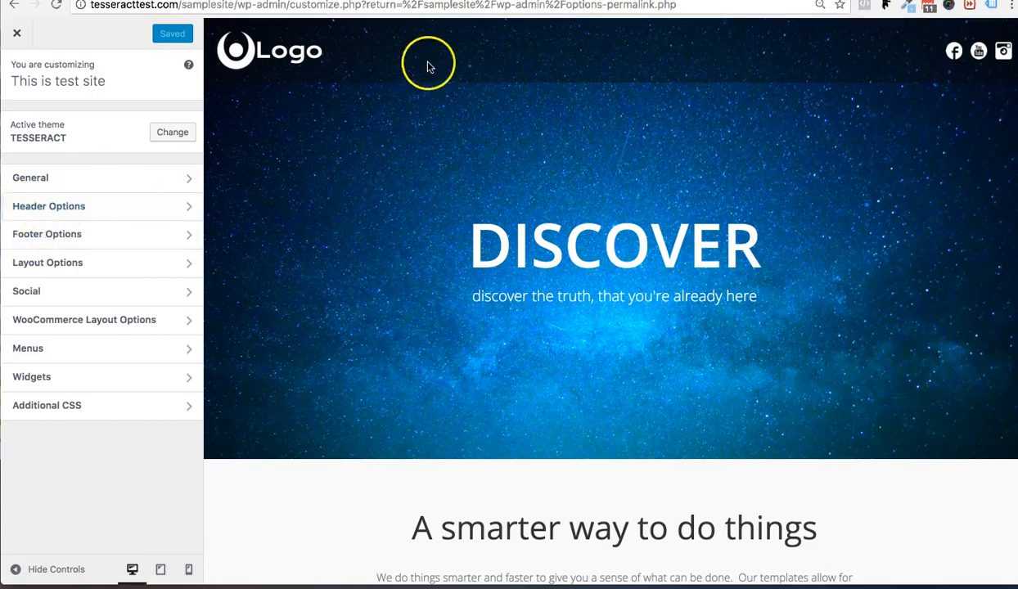
{"action": "mouse_move", "coordinate": [128, 139]}
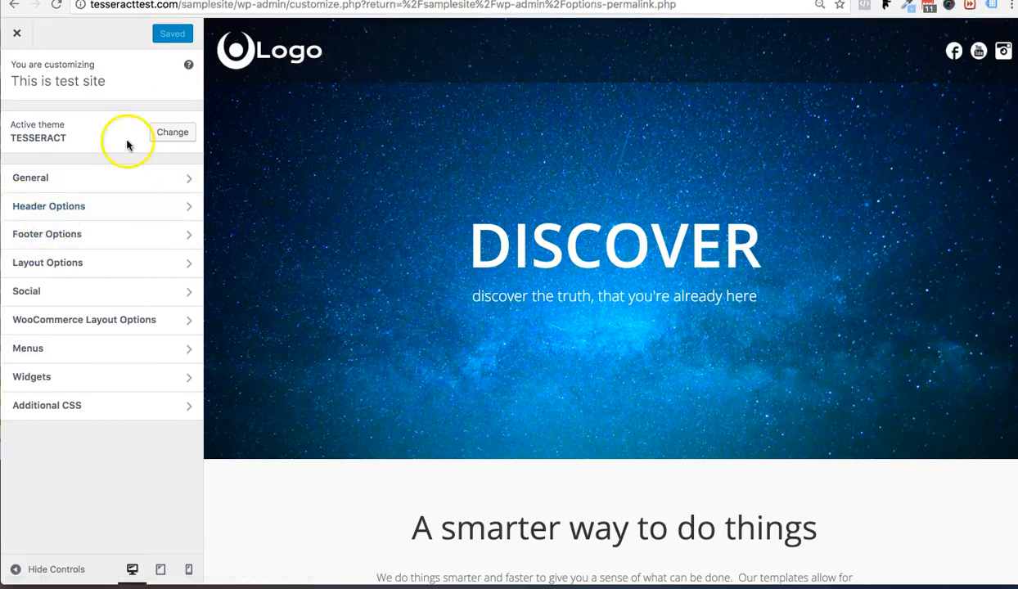
{"action": "mouse_move", "coordinate": [41, 211]}
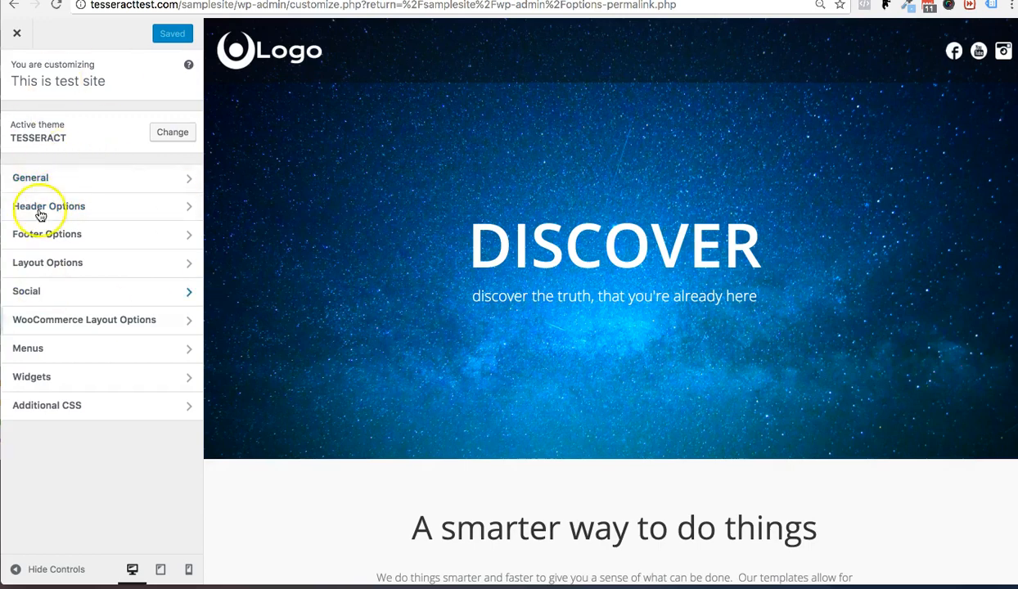
- Set Header Options > Header Menu to the 'header' menu and publish
{"action": "left_click", "coordinate": [48, 205]}
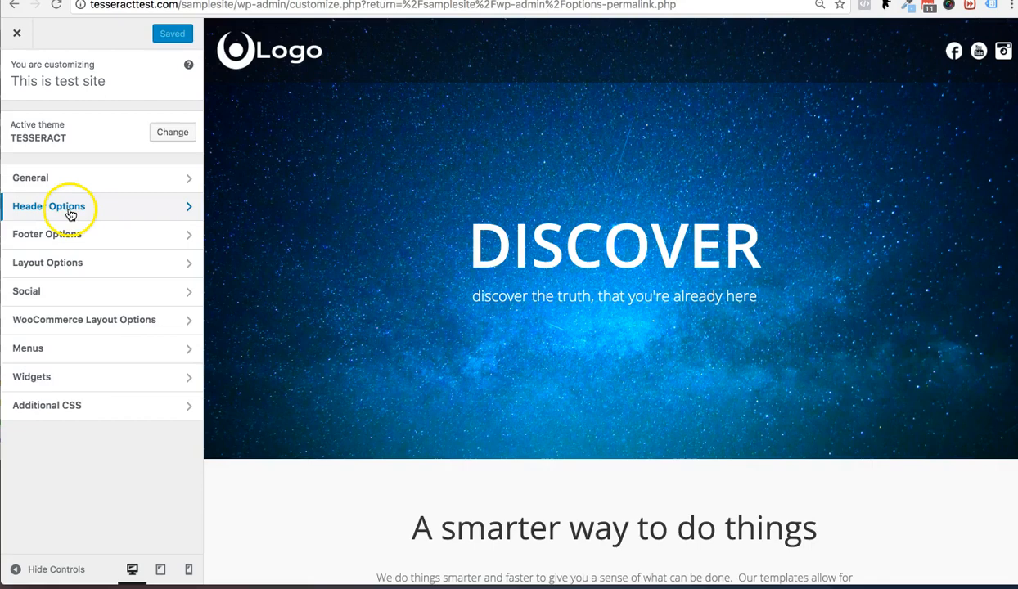
{"action": "left_click", "coordinate": [70, 206]}
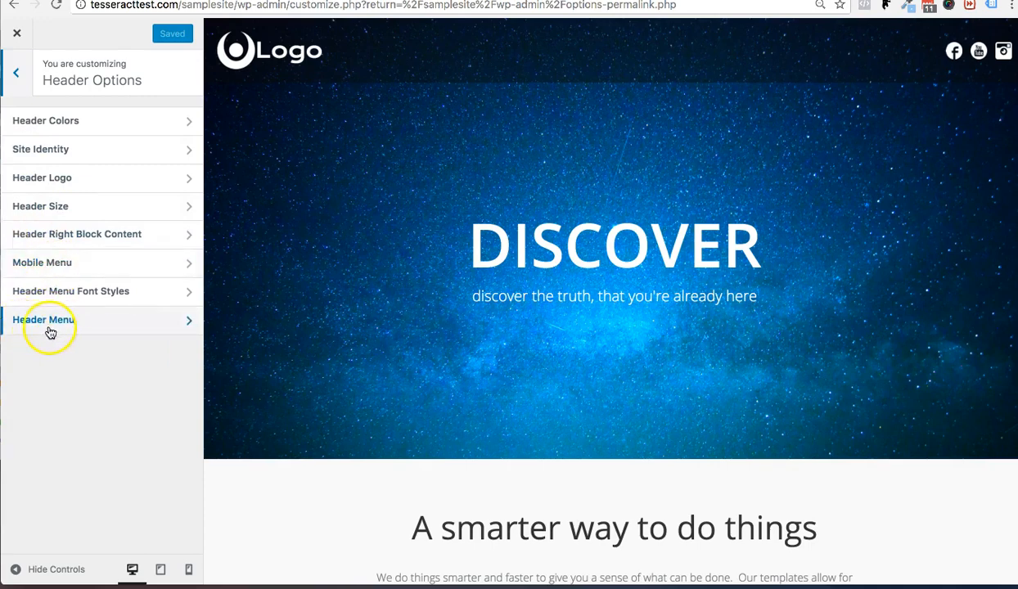
{"action": "left_click", "coordinate": [16, 72]}
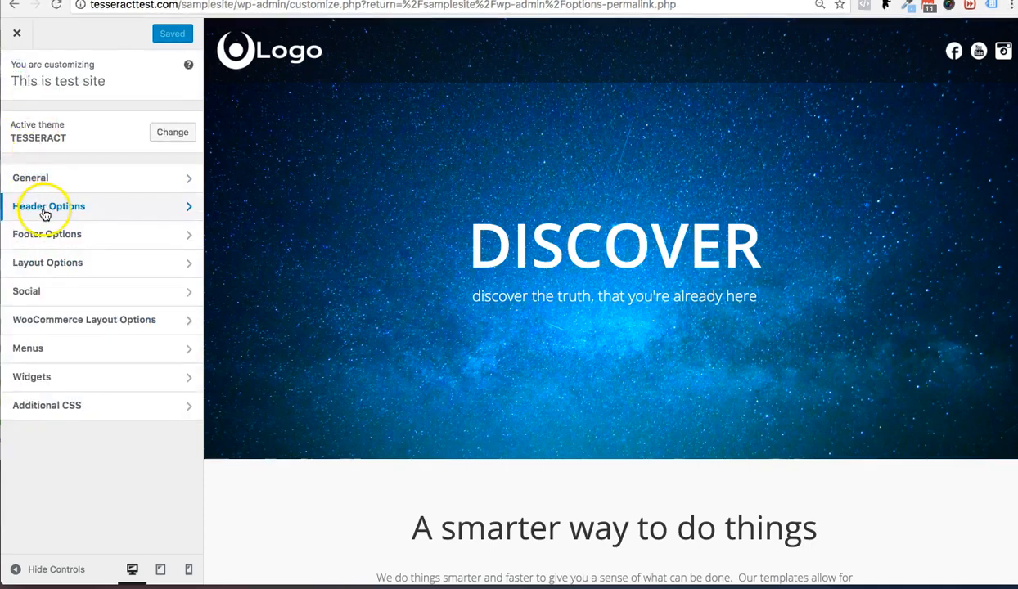
{"action": "left_click", "coordinate": [50, 206]}
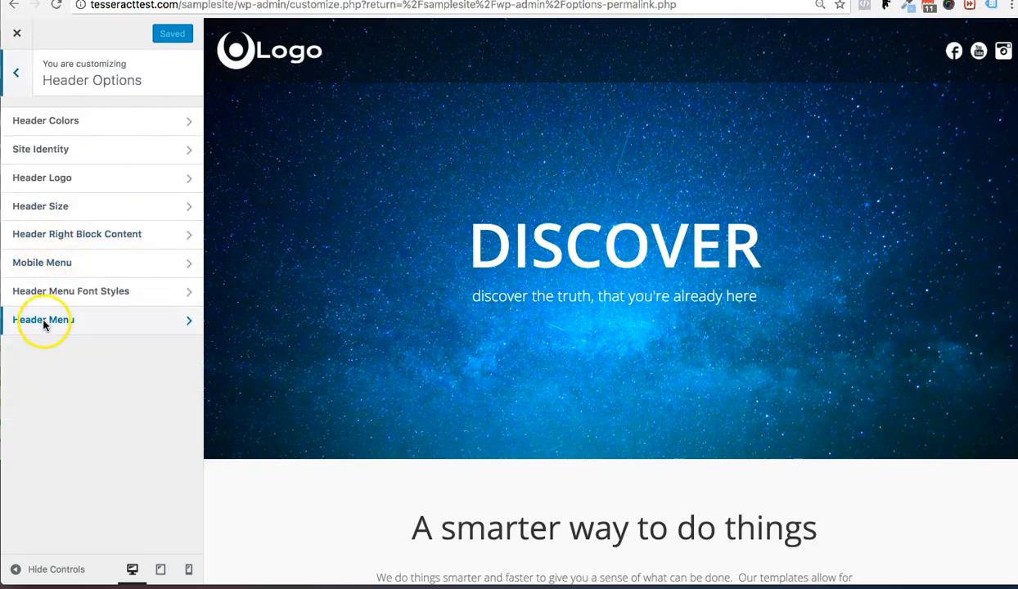
{"action": "left_click", "coordinate": [45, 319]}
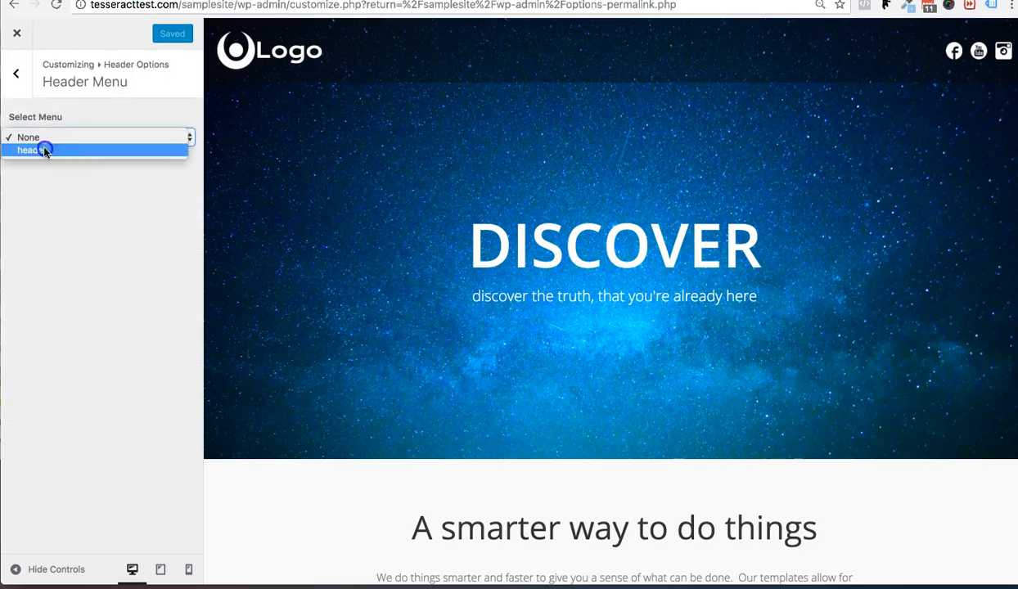
{"action": "left_click", "coordinate": [45, 150]}
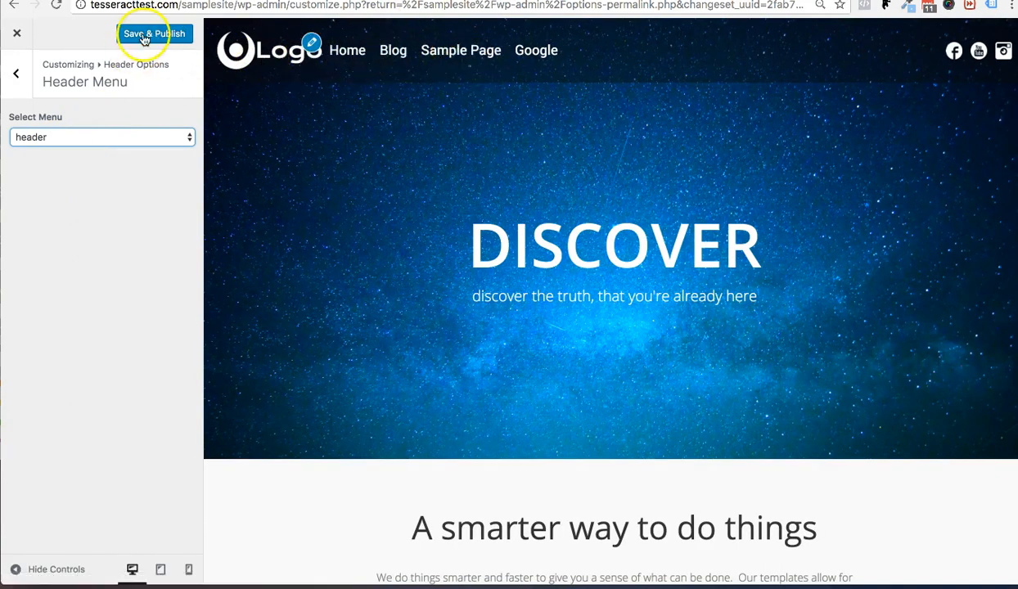
{"action": "left_click", "coordinate": [155, 34]}
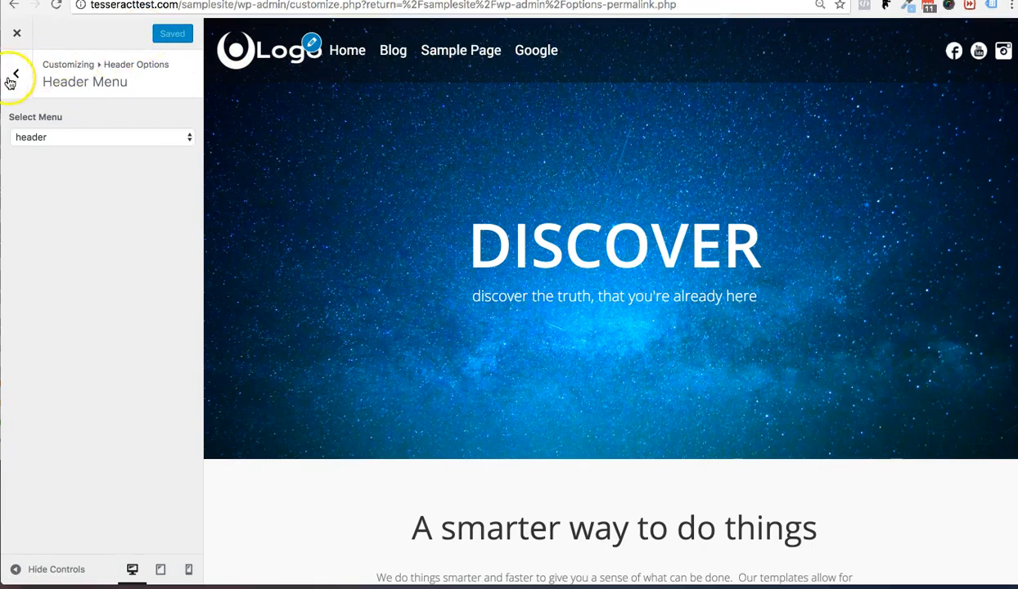
- Back out of Header Menu to the top-level Customizer panel and enter Menus
{"action": "left_click", "coordinate": [15, 73]}
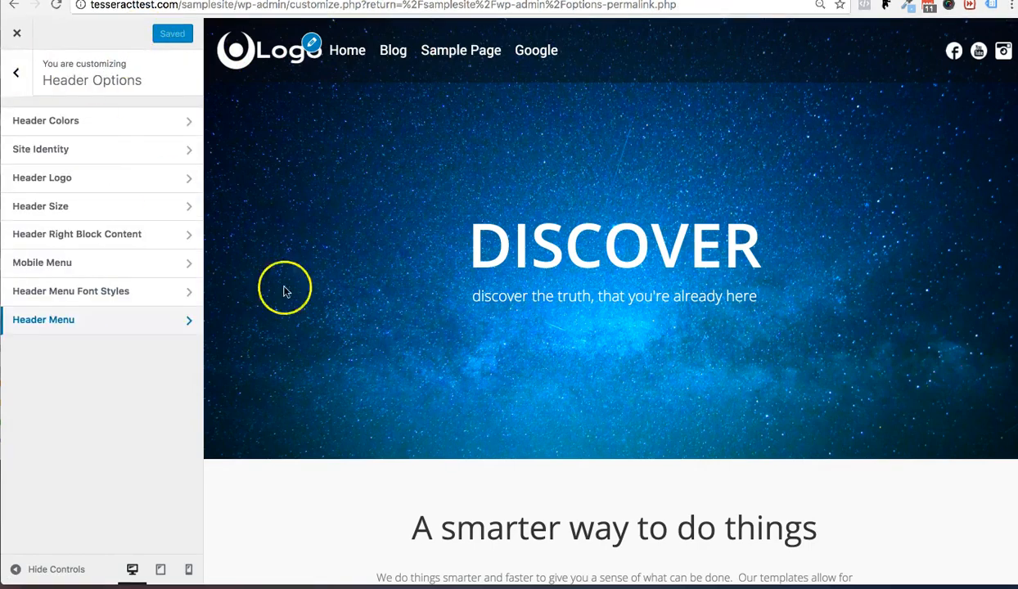
{"action": "scroll", "scroll_direction": "down", "scroll_amount": 3}
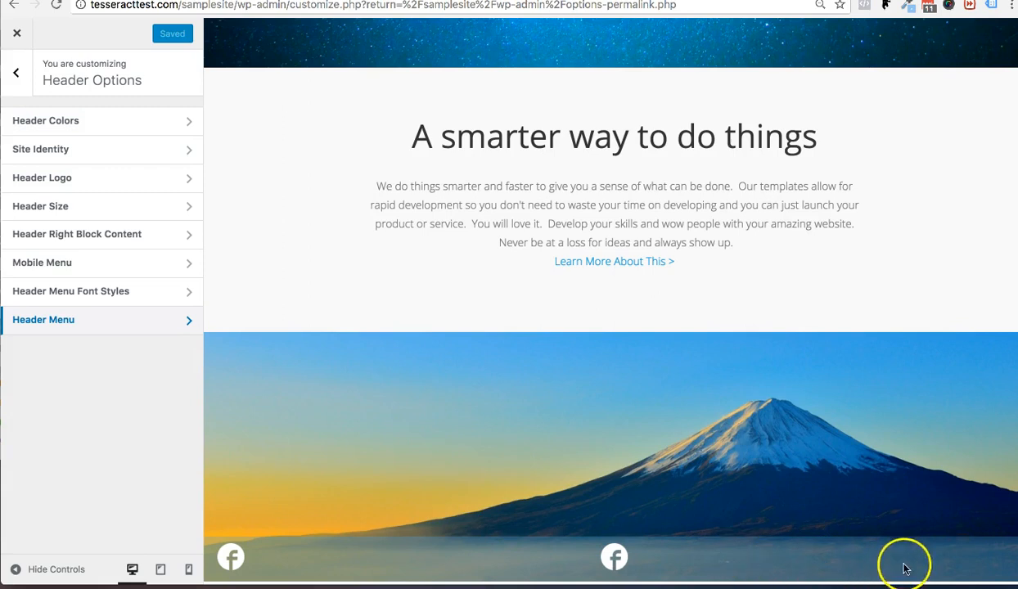
{"action": "mouse_move", "coordinate": [507, 471]}
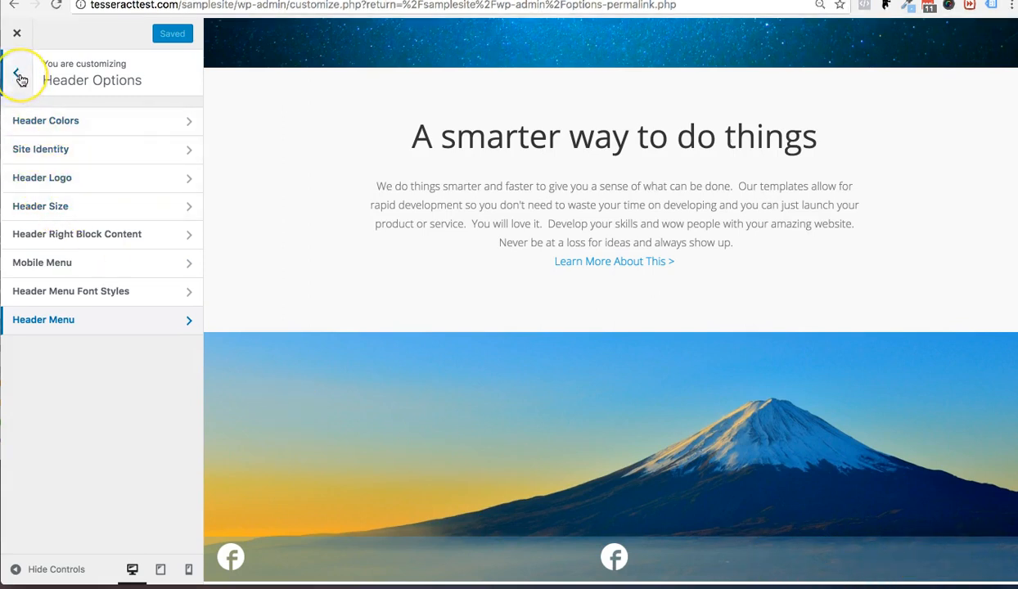
{"action": "left_click", "coordinate": [19, 77]}
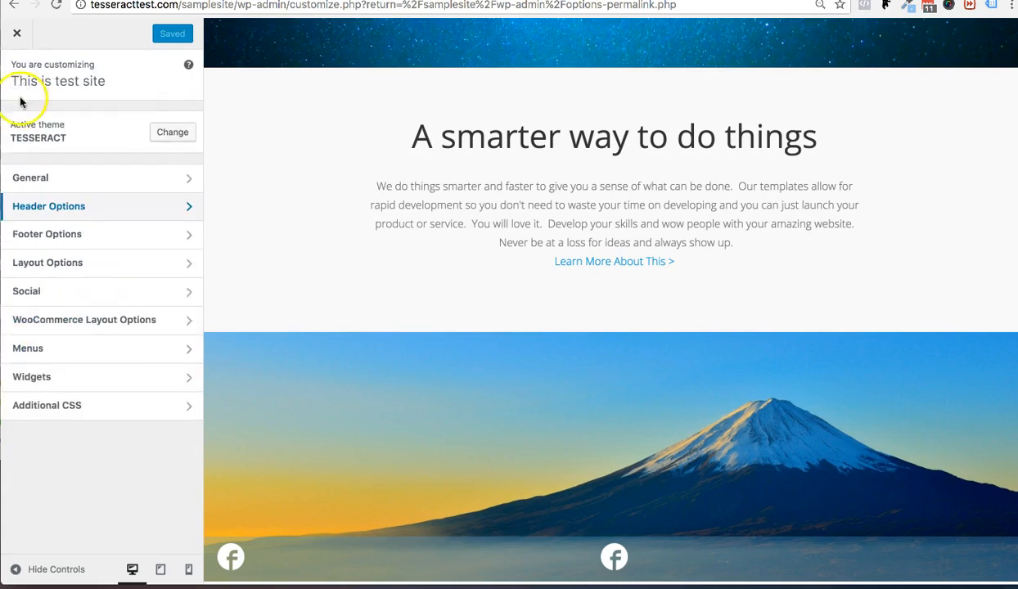
{"action": "left_click", "coordinate": [27, 348]}
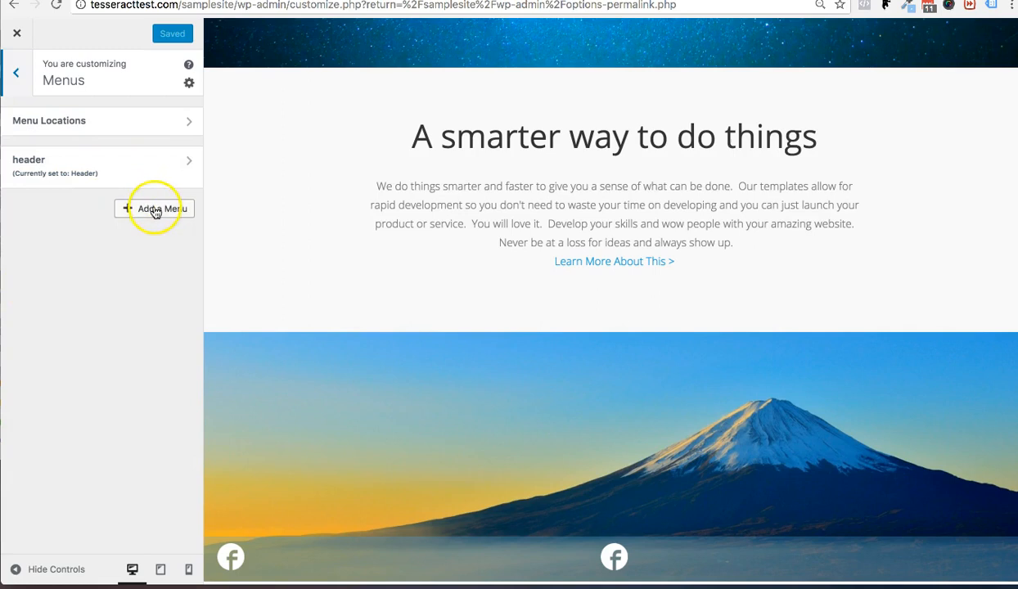
- Create a menu named 'footer' and tick its Footer Right display location
{"action": "left_click", "coordinate": [156, 209]}
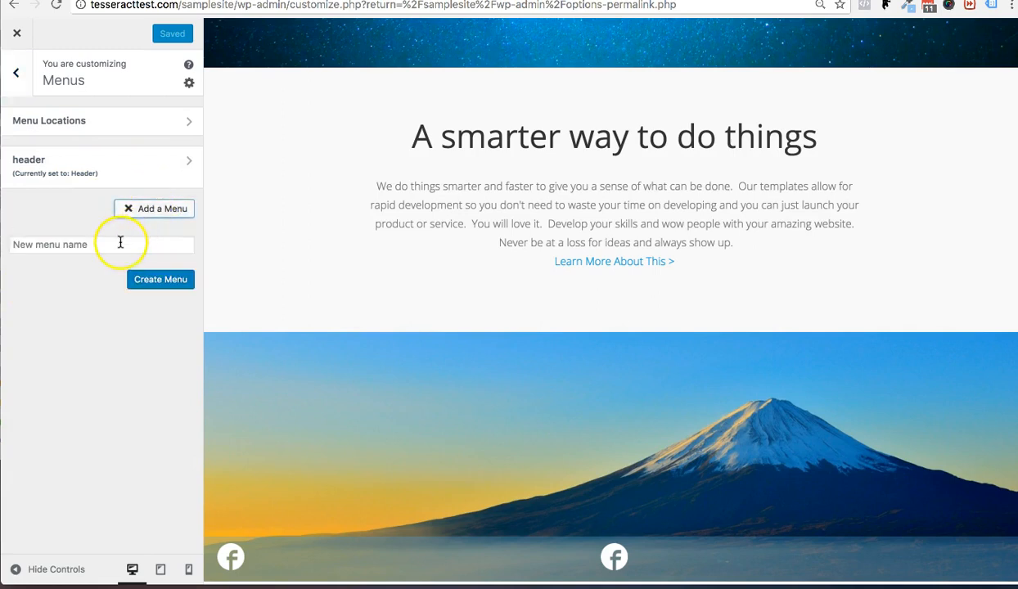
{"action": "type", "text": "footer"}
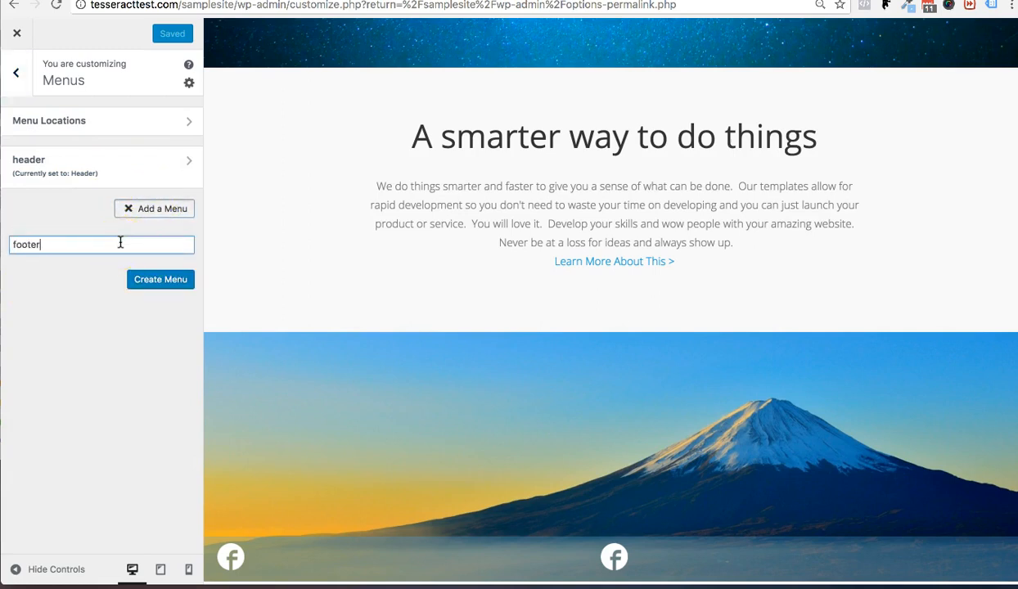
{"action": "left_click", "coordinate": [161, 279]}
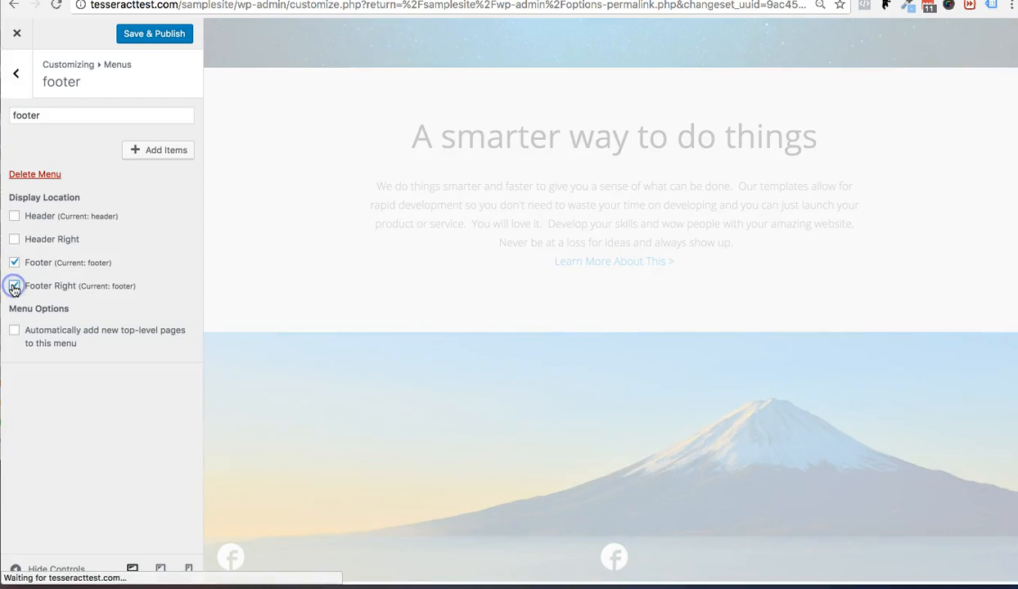
{"action": "left_click", "coordinate": [14, 286]}
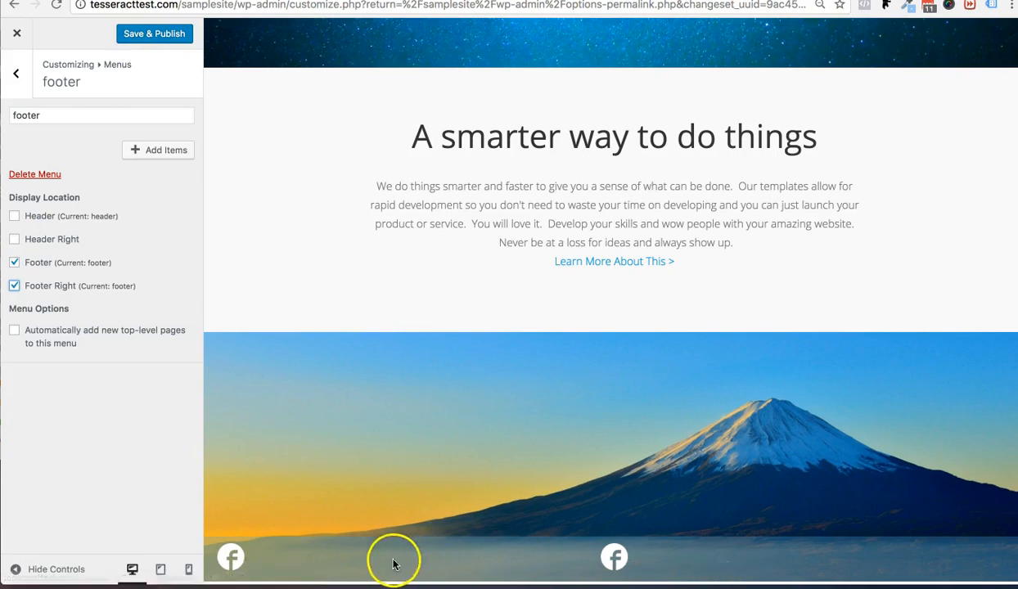
{"action": "mouse_move", "coordinate": [497, 570]}
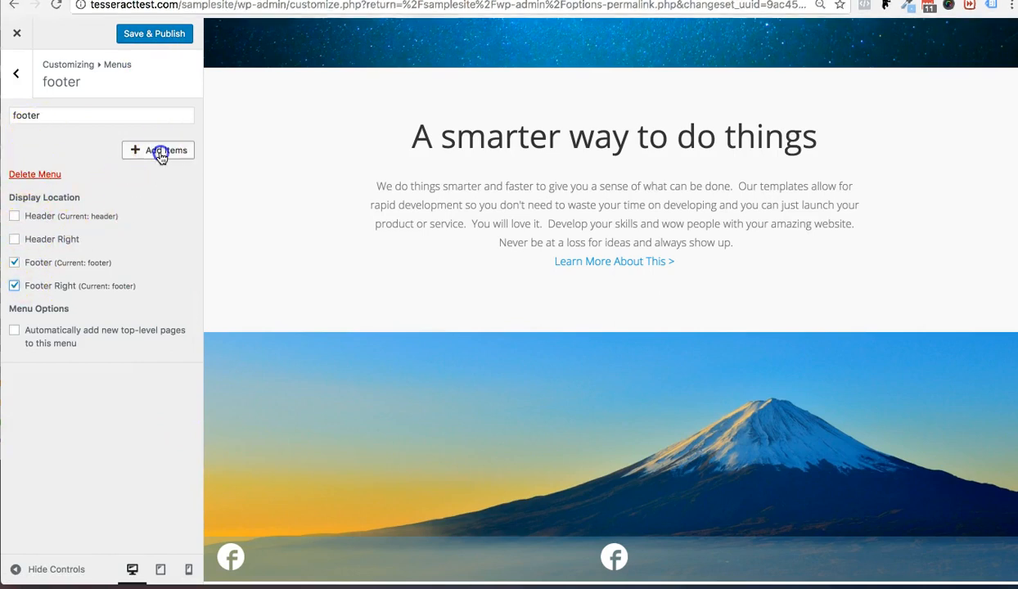
- Add Blog, Home-by Tesseract and Sample Page to the footer menu and publish it
{"action": "left_click", "coordinate": [158, 151]}
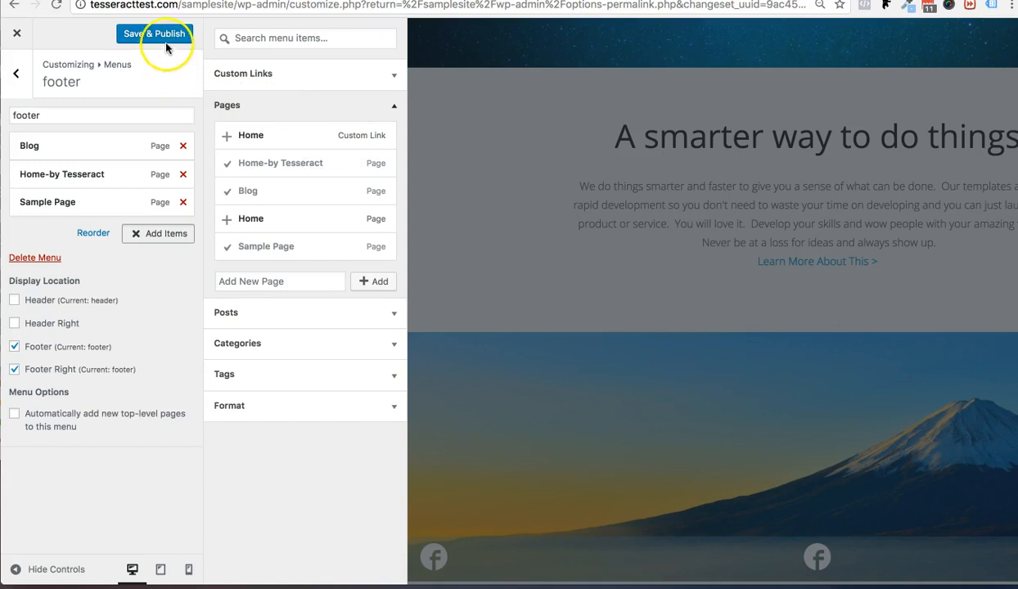
{"action": "left_click", "coordinate": [155, 34]}
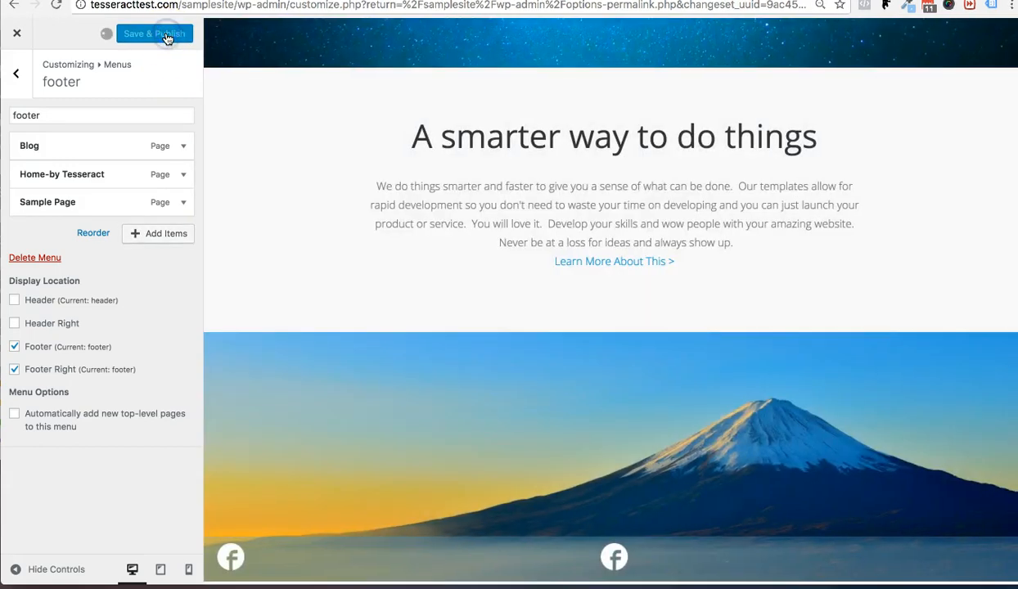
{"action": "left_click", "coordinate": [154, 34]}
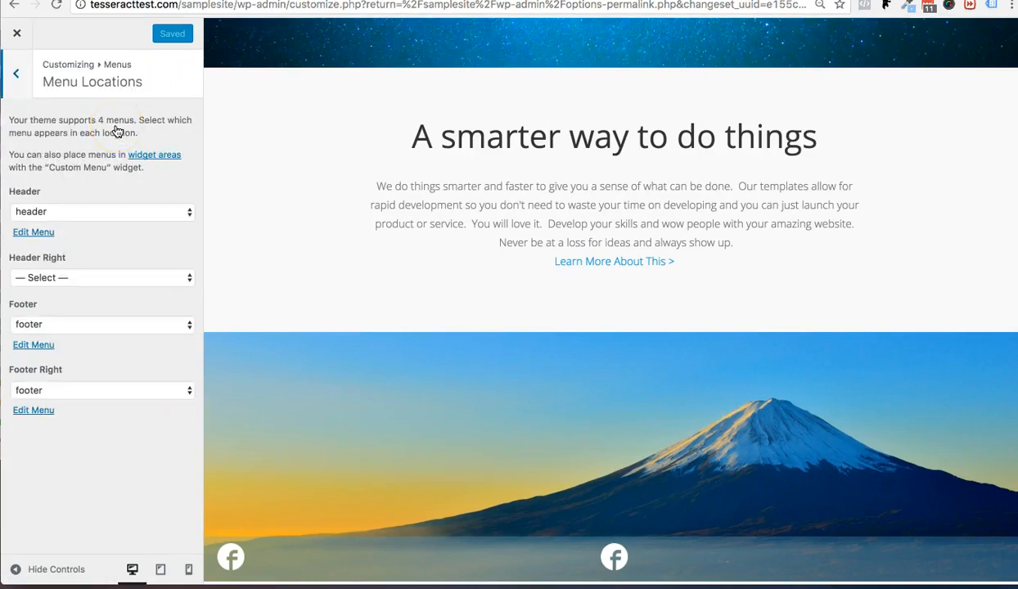
- Verify Menu Locations: 'footer' fills Footer and Footer Right, 'header' fills Header
{"action": "left_click", "coordinate": [15, 73]}
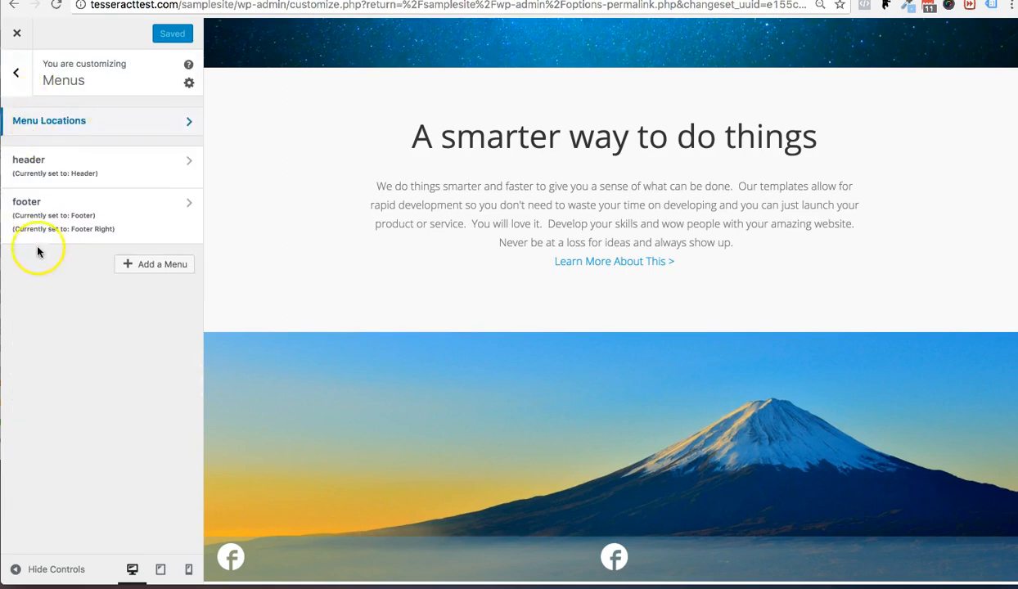
{"action": "left_click", "coordinate": [49, 120]}
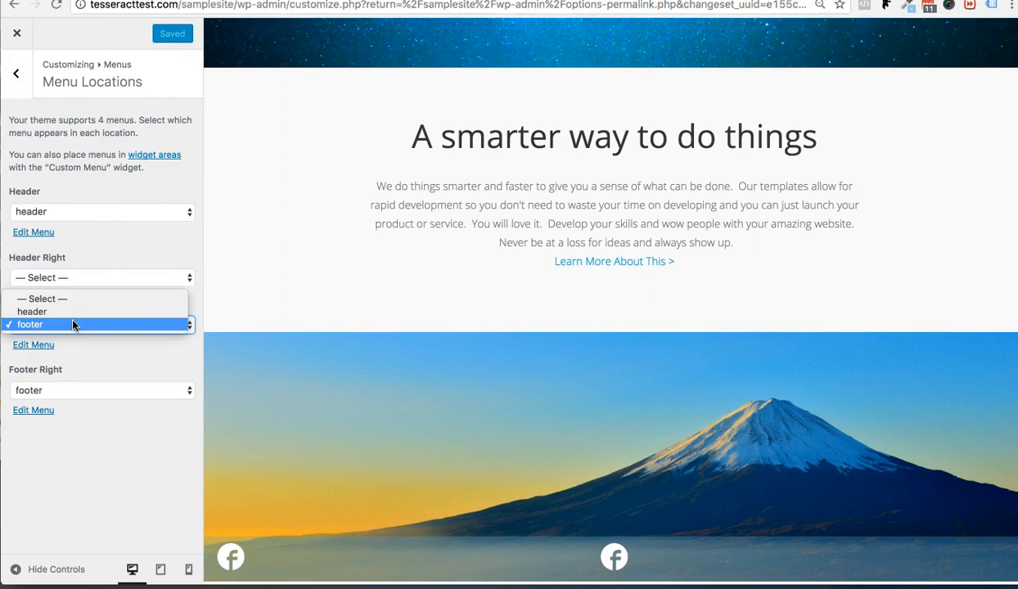
{"action": "left_click", "coordinate": [30, 324]}
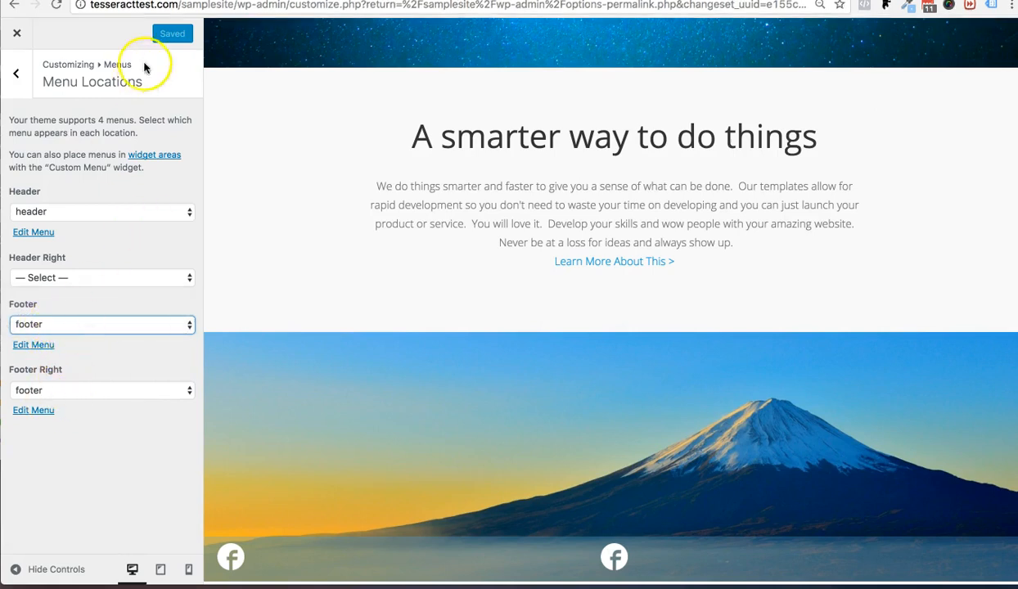
{"action": "left_click", "coordinate": [17, 74]}
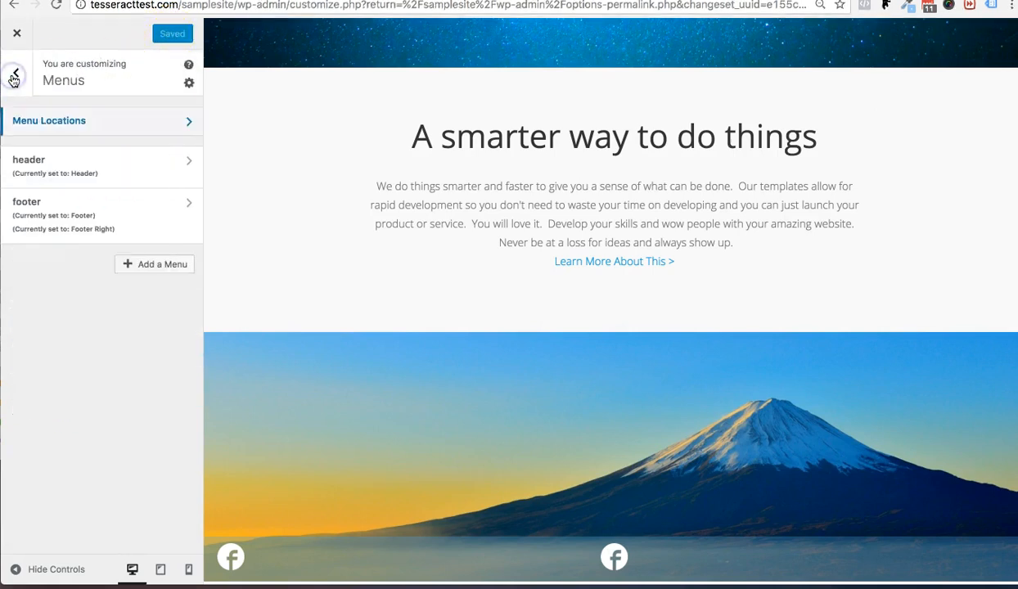
- Switch Footer Right Block Content to Menu, with the menu choice still None
{"action": "left_click", "coordinate": [13, 75]}
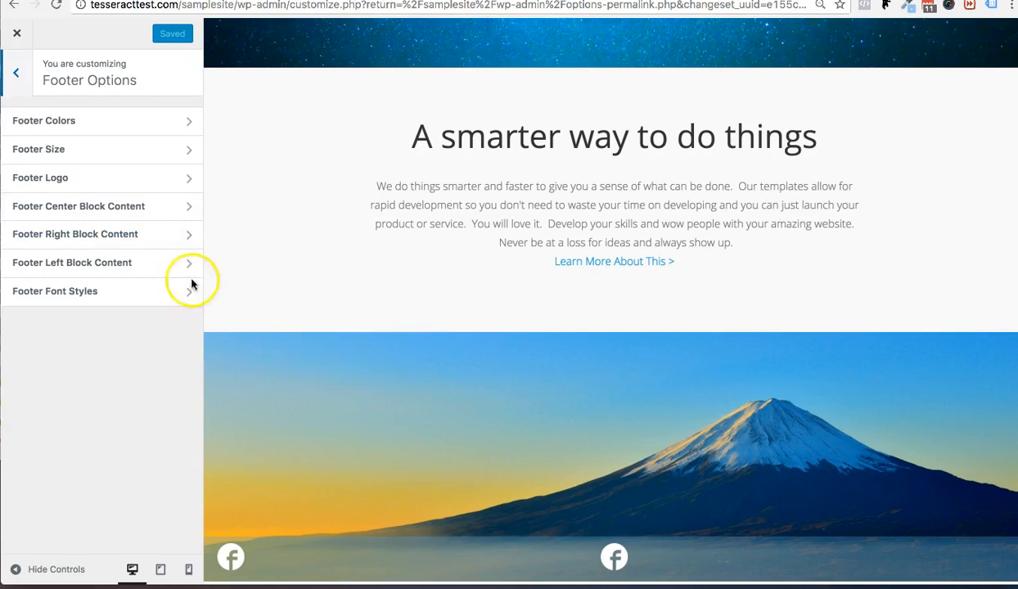
{"action": "left_click", "coordinate": [75, 234]}
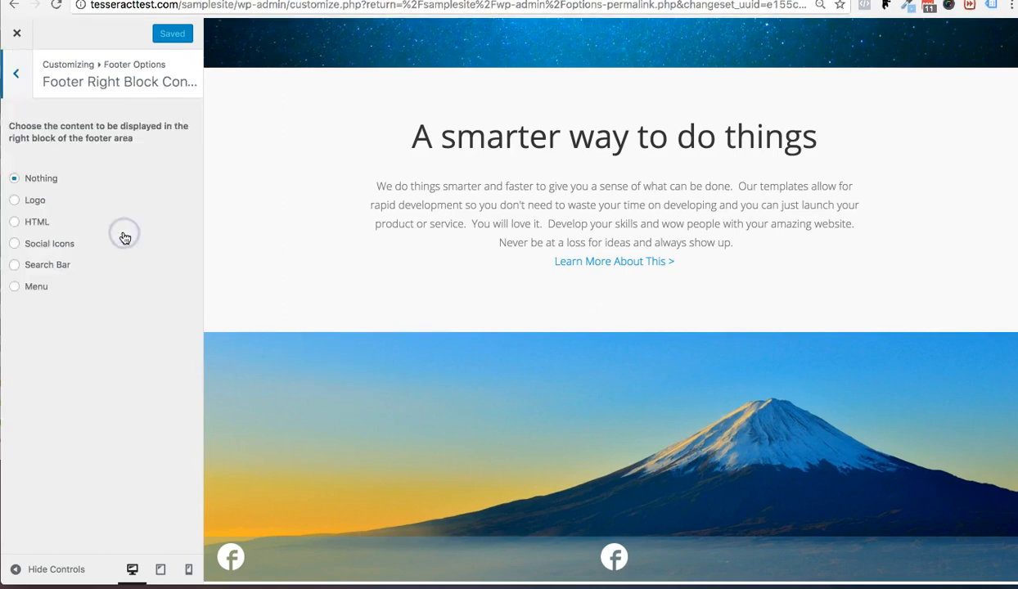
{"action": "mouse_move", "coordinate": [37, 235]}
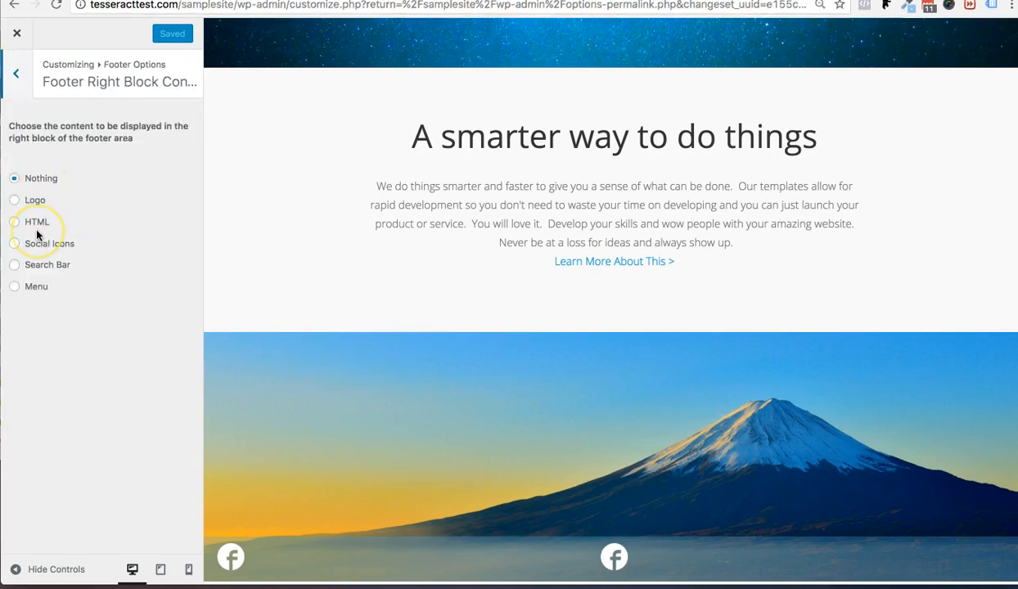
{"action": "left_click", "coordinate": [14, 287]}
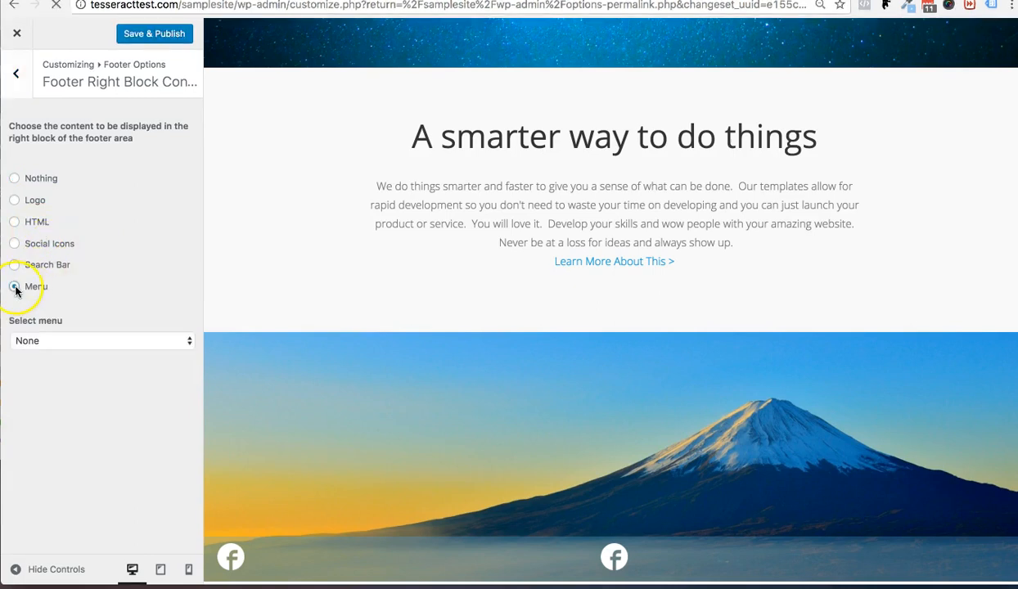
{"action": "left_click", "coordinate": [98, 340]}
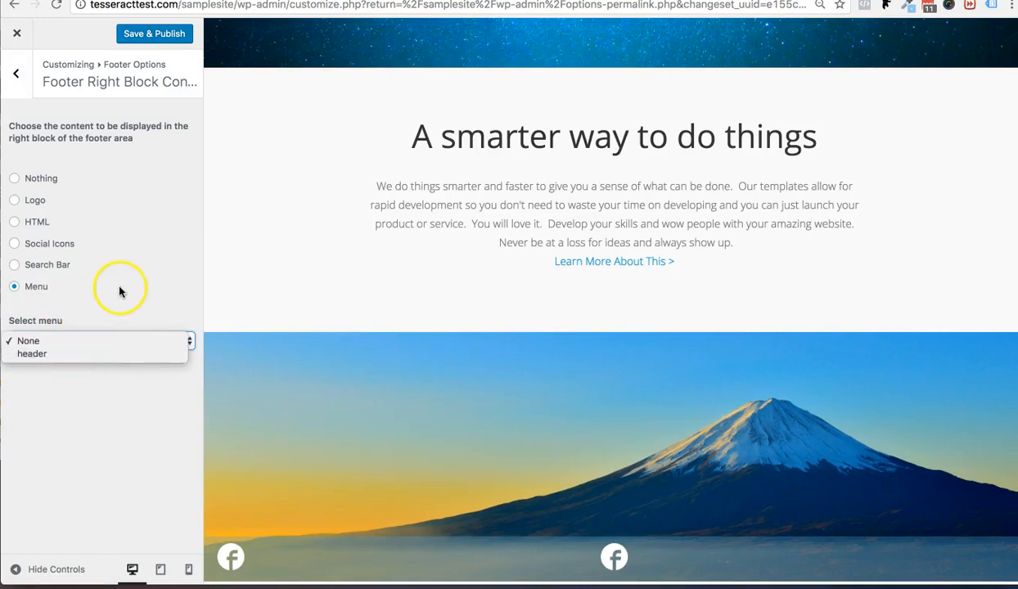
- Reload the Customizer, confirming the reload, and return to its top-level sections
{"action": "left_click", "coordinate": [51, 8]}
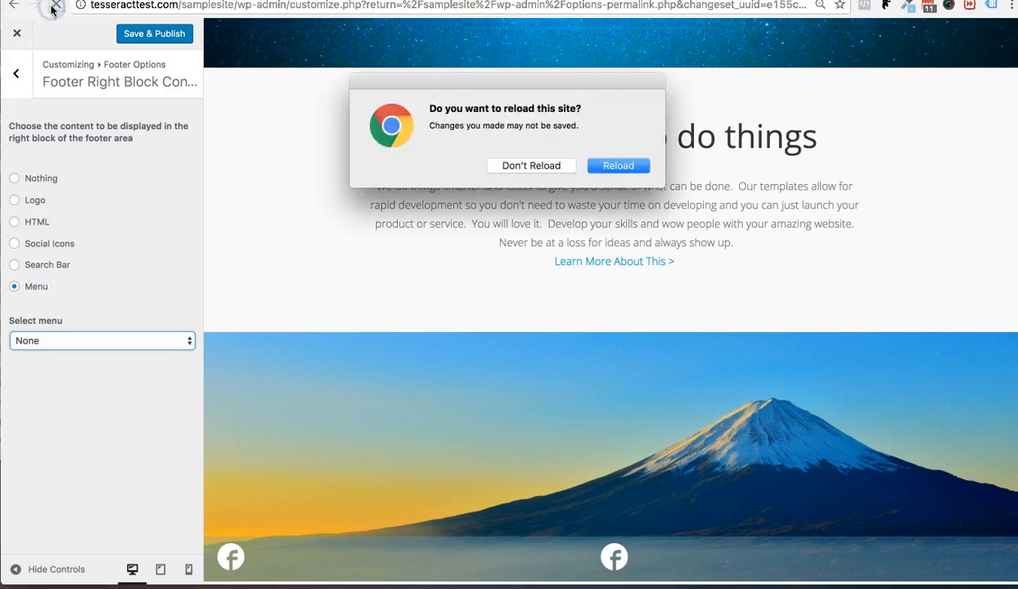
{"action": "left_click", "coordinate": [617, 166]}
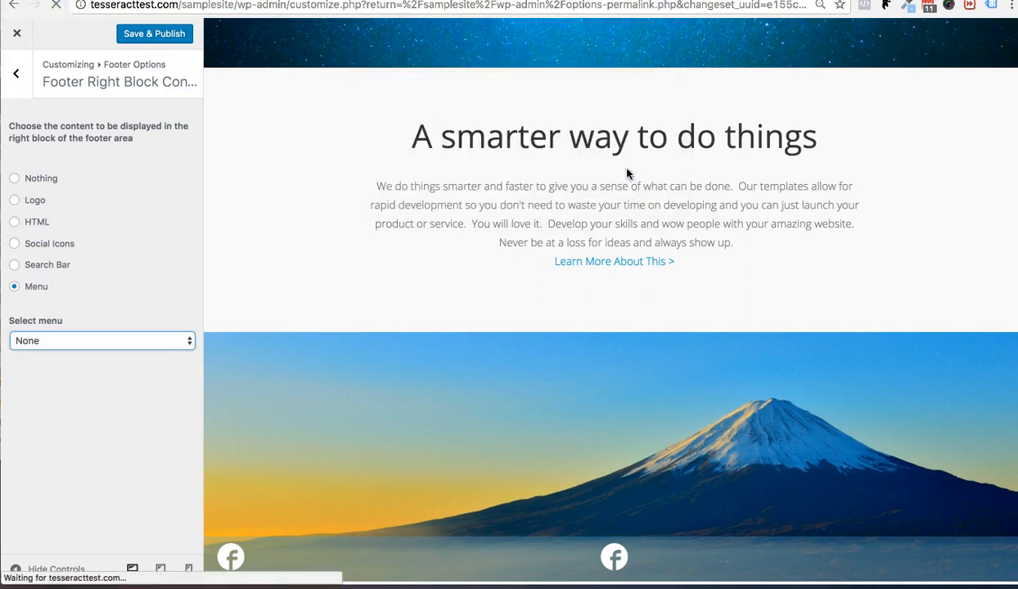
{"action": "left_click", "coordinate": [16, 73]}
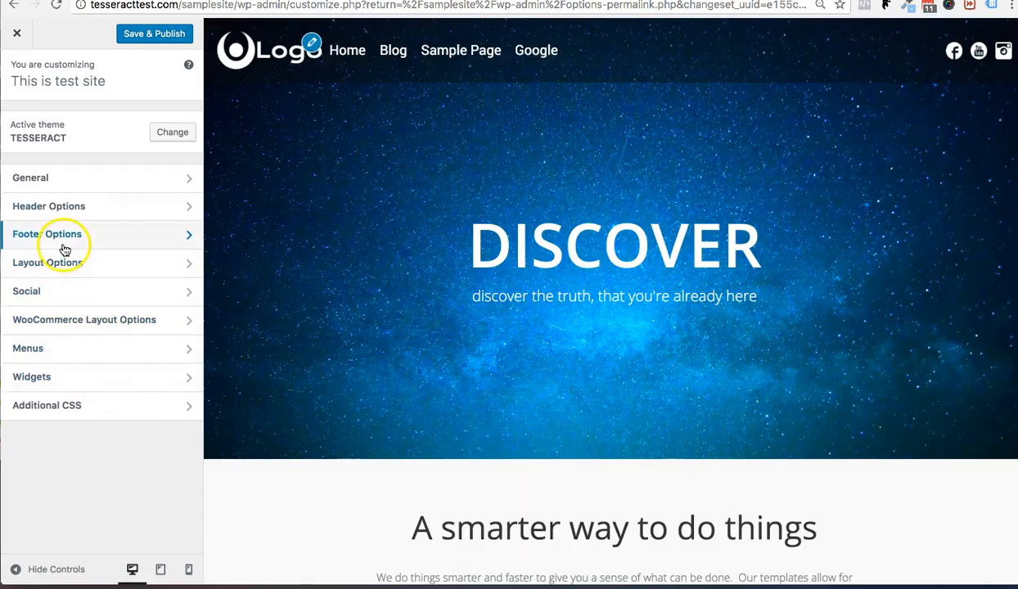
- Choose the 'footer' menu for Footer Right Block Content and scroll the preview to its links
{"action": "left_click", "coordinate": [47, 234]}
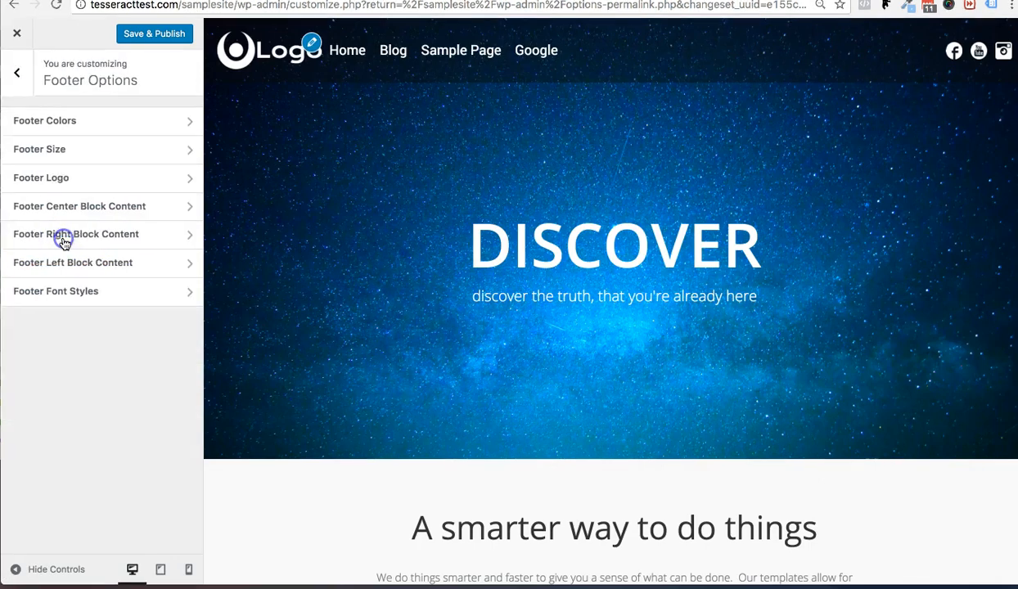
{"action": "left_click", "coordinate": [76, 234]}
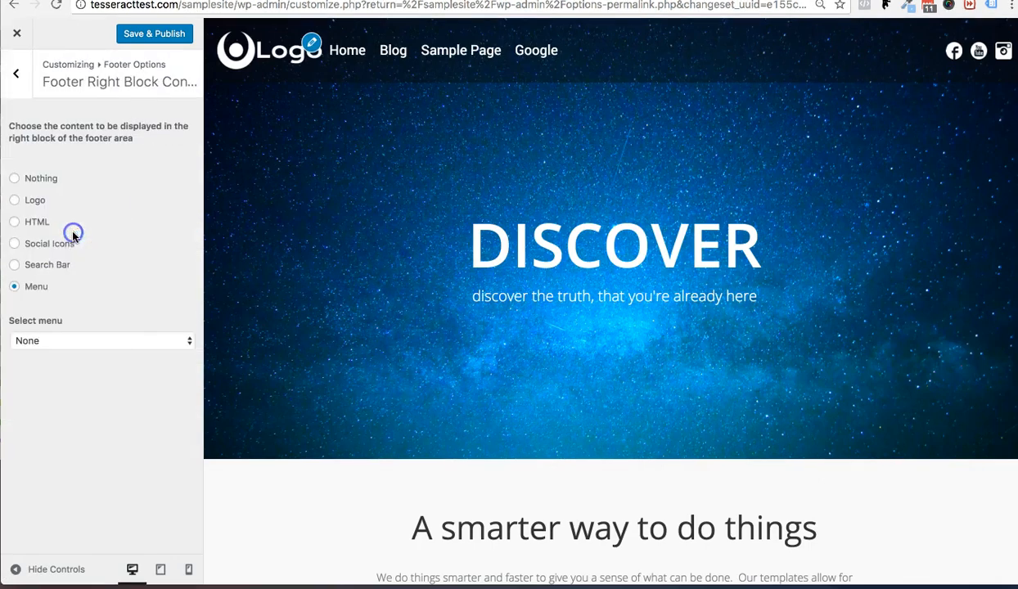
{"action": "left_click", "coordinate": [102, 340]}
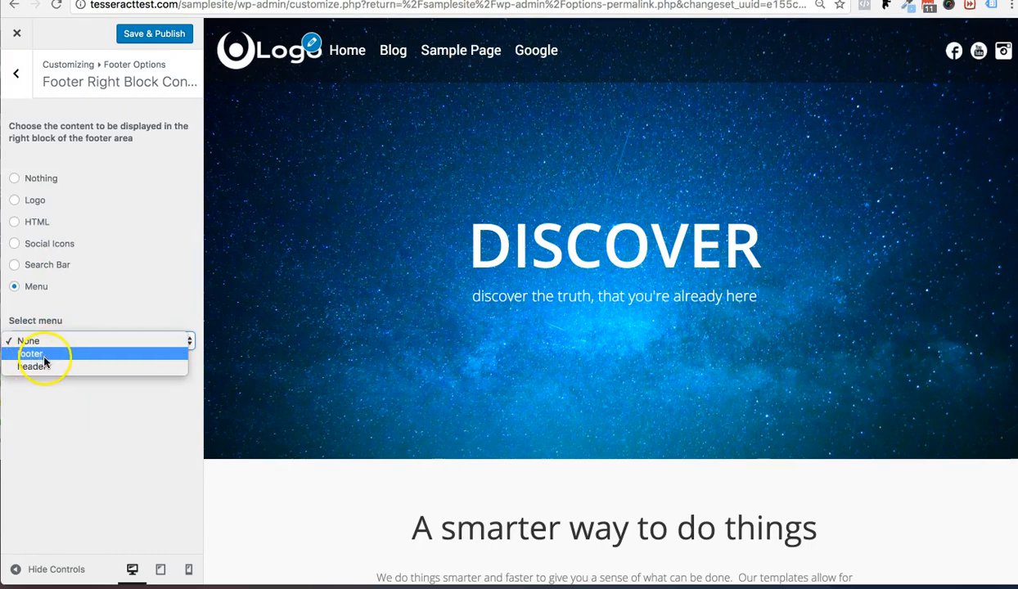
{"action": "left_click", "coordinate": [31, 353]}
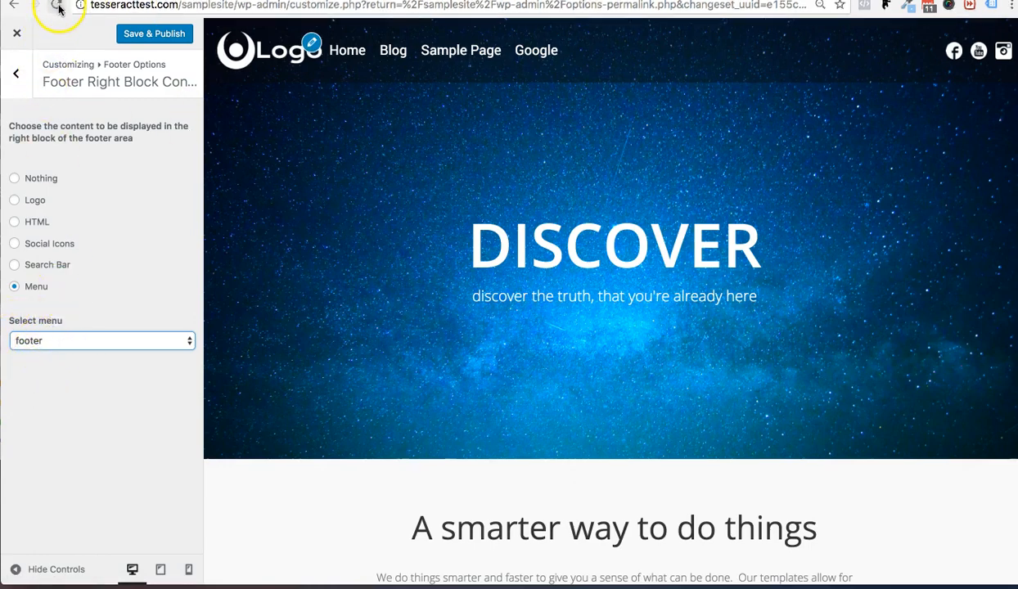
{"action": "scroll", "scroll_direction": "down", "scroll_amount": 3}
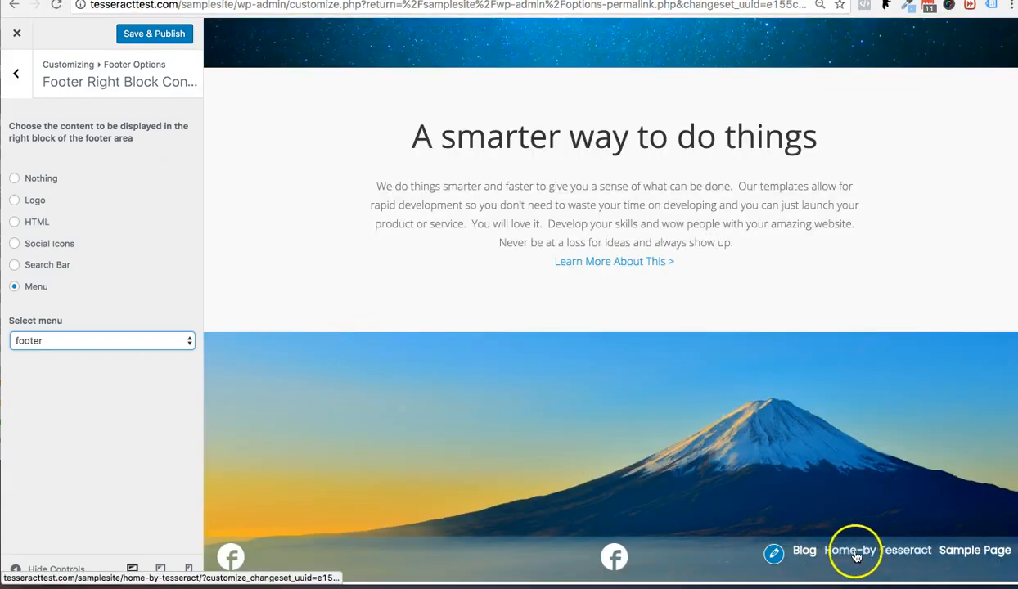
{"action": "mouse_move", "coordinate": [138, 276]}
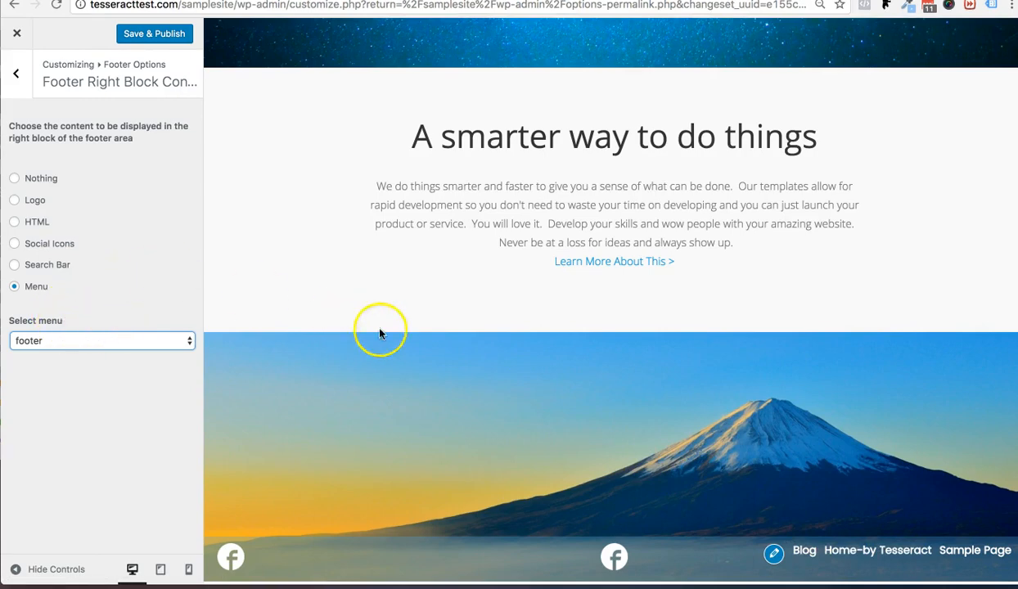
{"action": "mouse_move", "coordinate": [855, 573]}
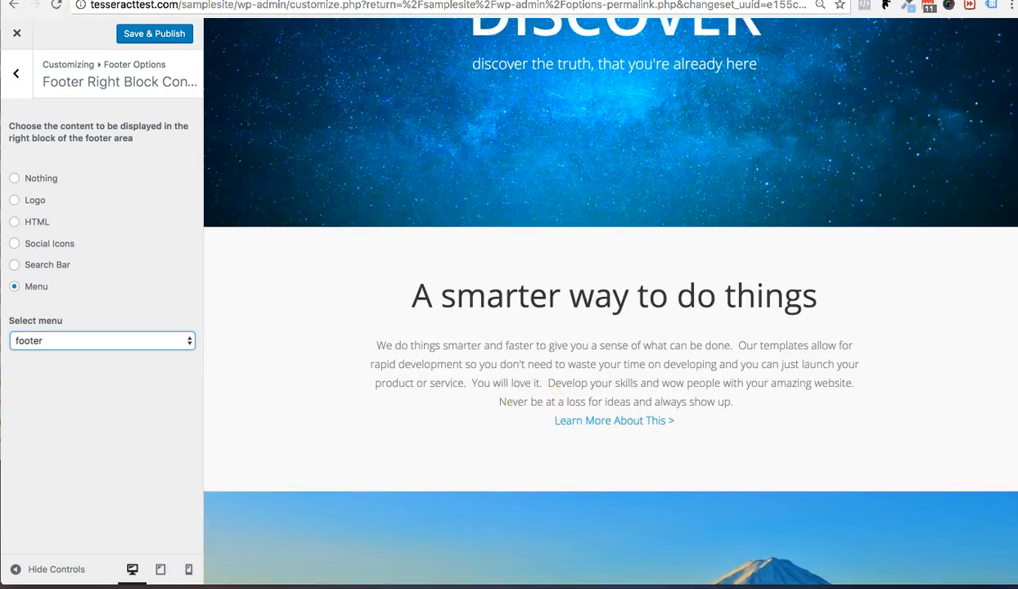
{"action": "scroll", "scroll_direction": "down", "scroll_amount": 3}
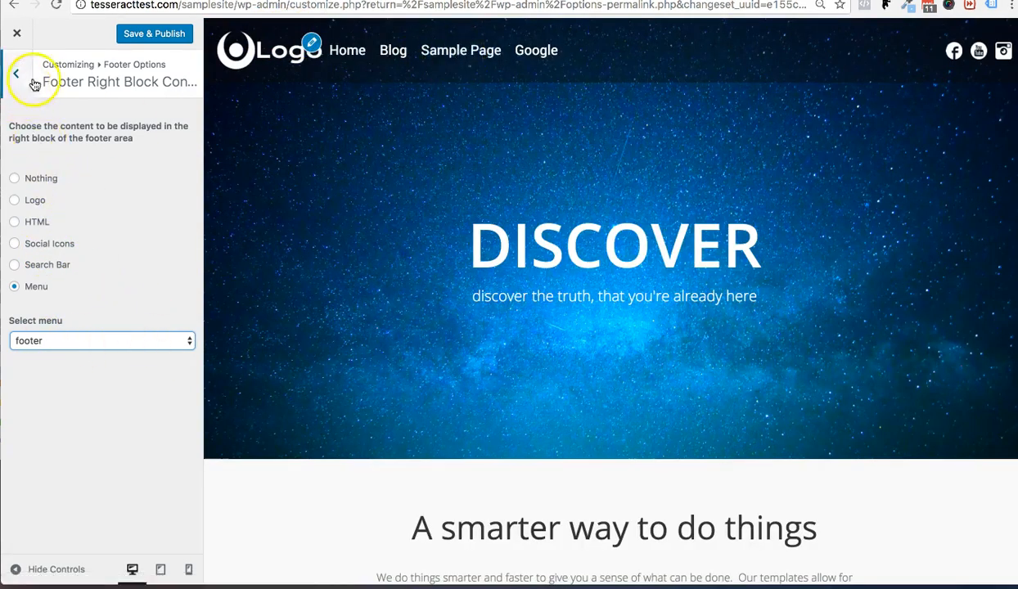
- Save & Publish the Customizer changes and return to the main settings panel
{"action": "left_click", "coordinate": [154, 33]}
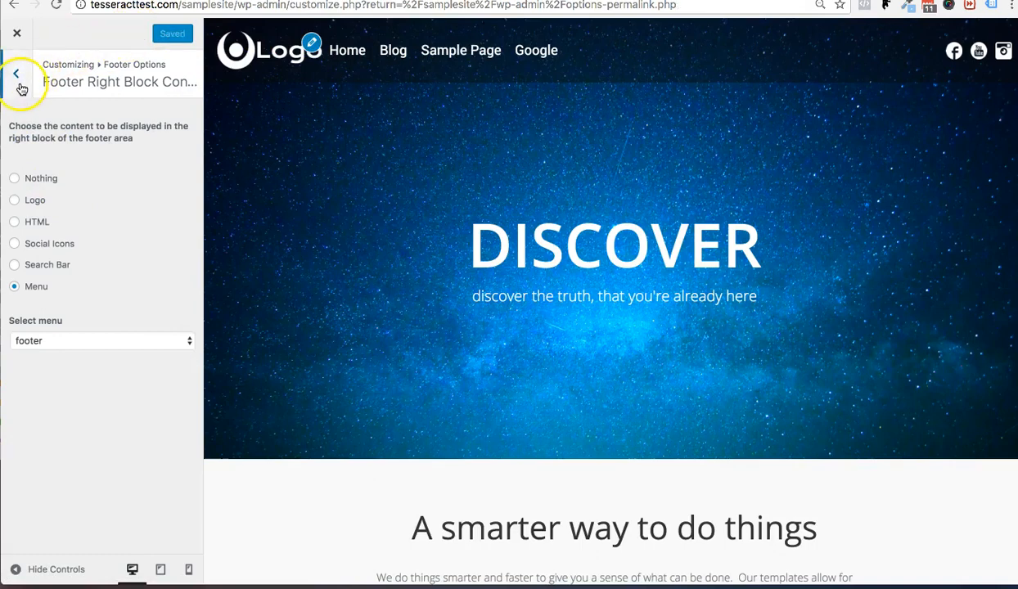
{"action": "left_click", "coordinate": [17, 73]}
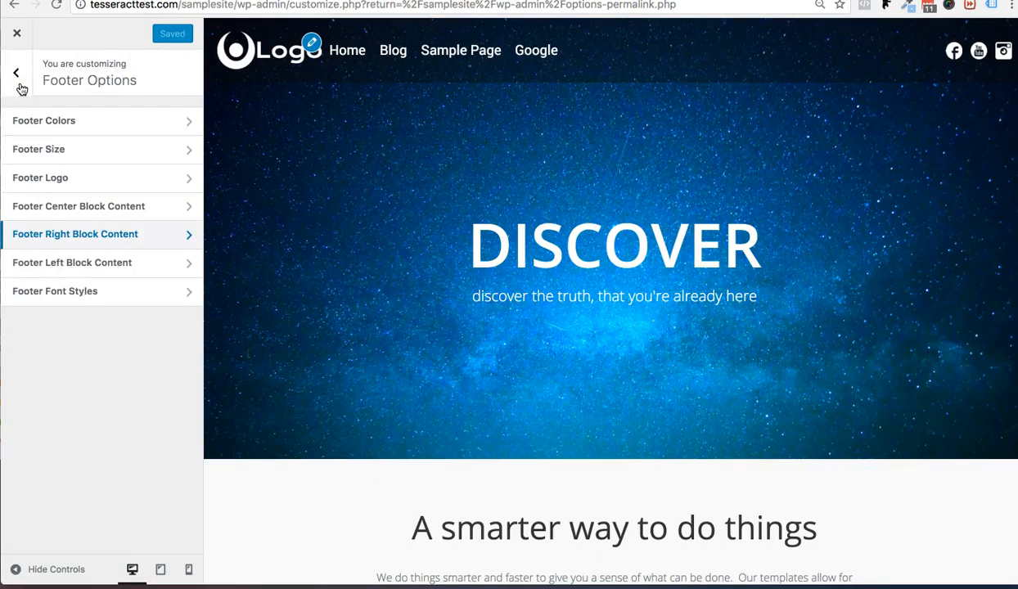
{"action": "left_click", "coordinate": [17, 73]}
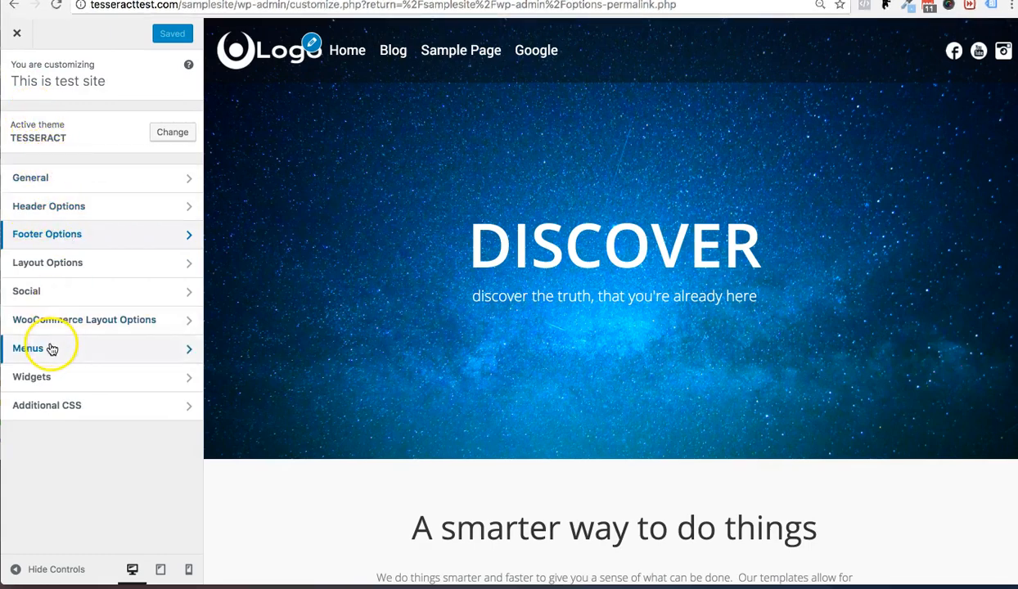
- Check the footer menu's display locations, then browse Header Options back to the main panel
{"action": "left_click", "coordinate": [28, 348]}
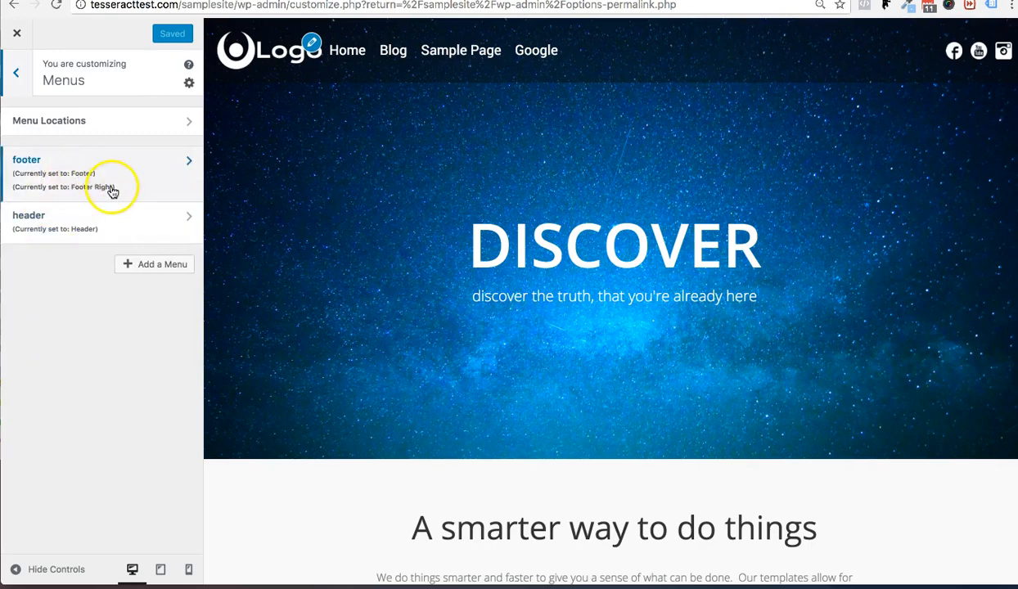
{"action": "left_click", "coordinate": [27, 160]}
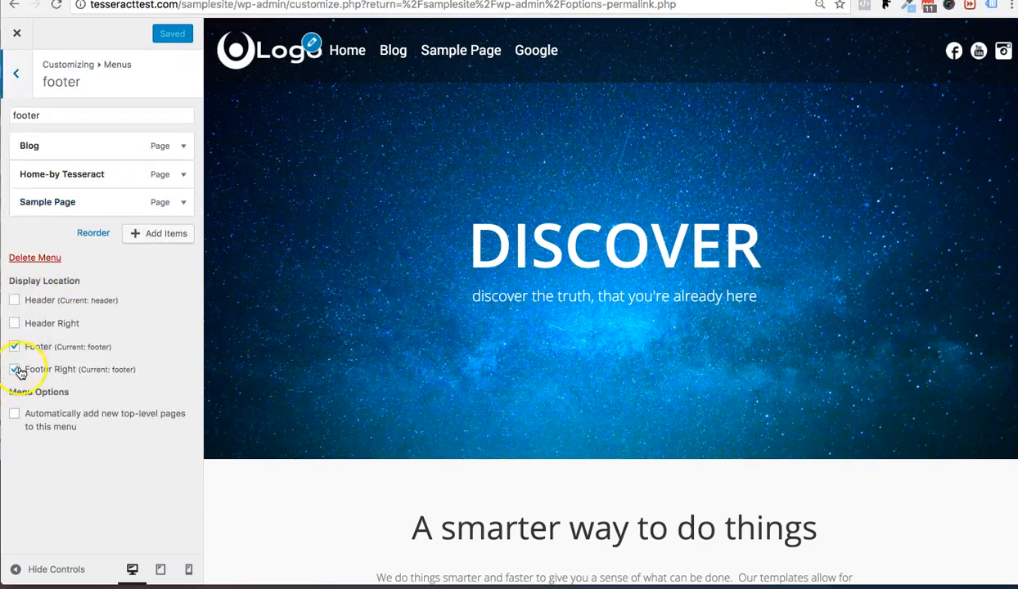
{"action": "left_click", "coordinate": [16, 73]}
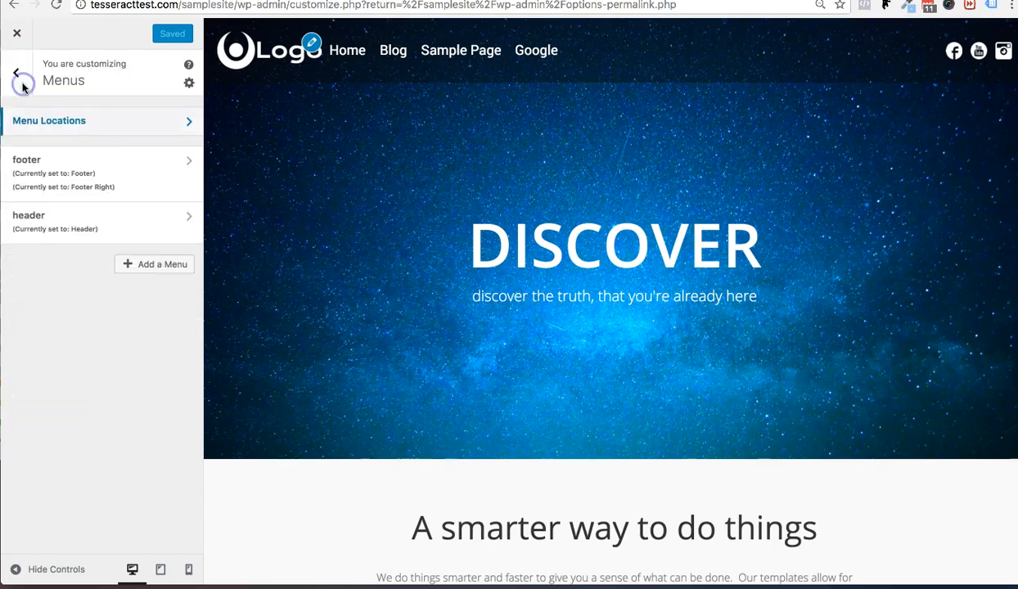
{"action": "left_click", "coordinate": [16, 74]}
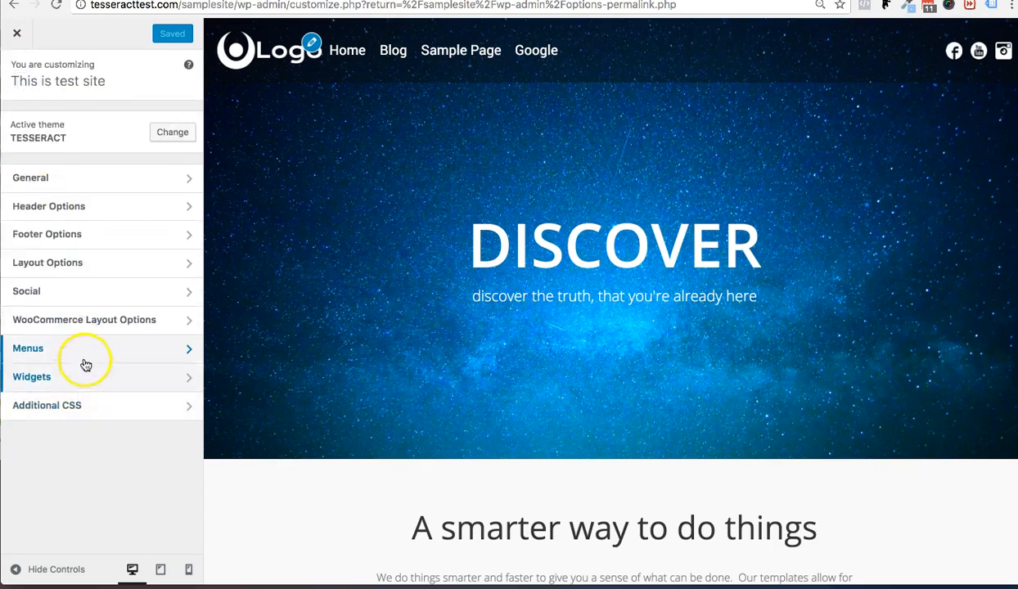
{"action": "left_click", "coordinate": [48, 205]}
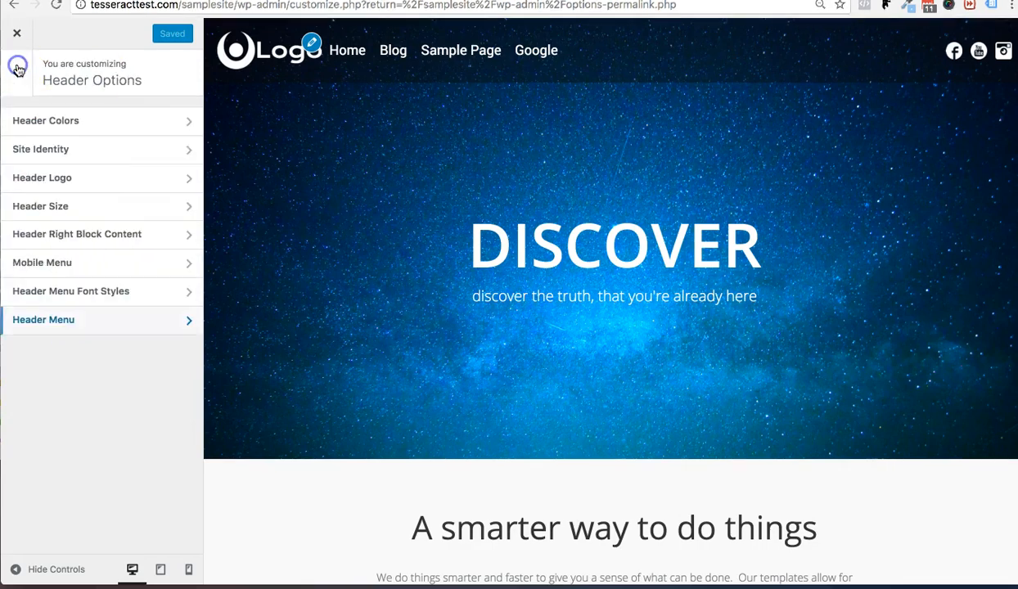
{"action": "left_click", "coordinate": [18, 68]}
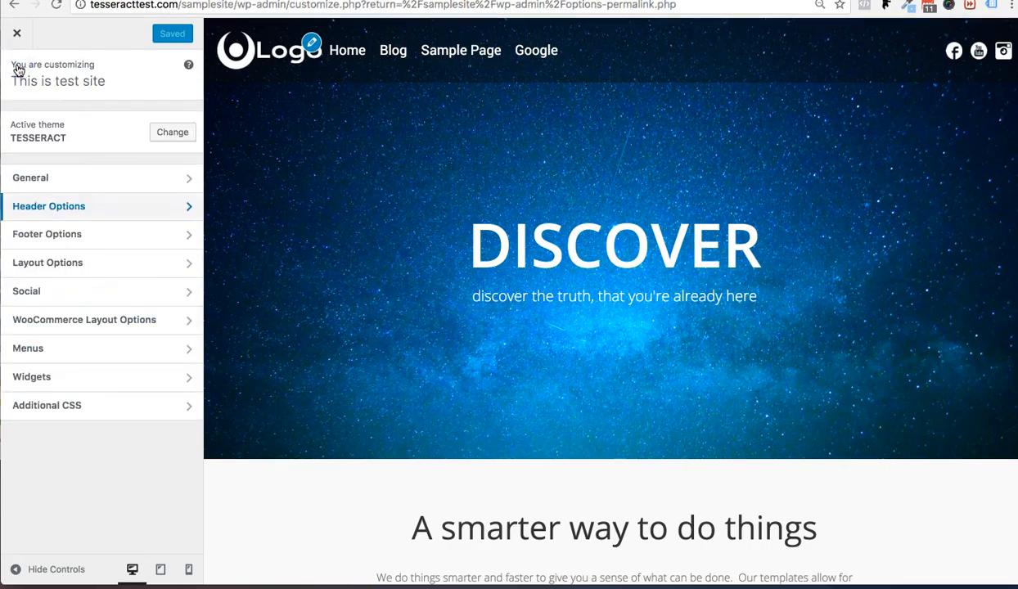